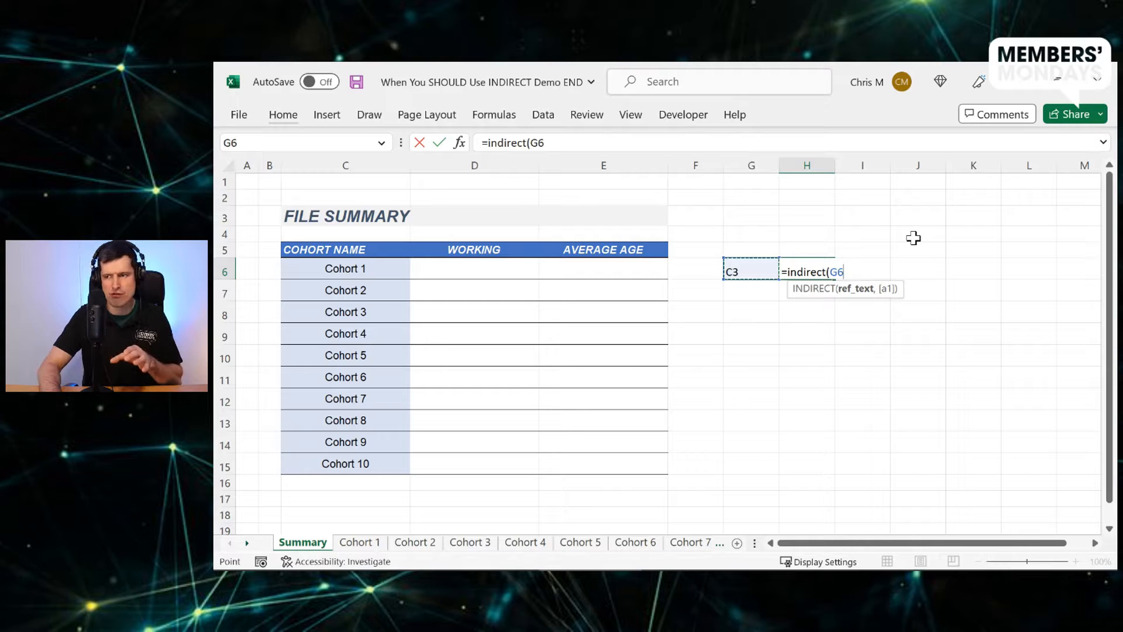
# Confirm =INDIRECT(G6) in H6 so the C3 text address returns FILE SUMMARY, then compare G6 and H6
pyautogui.press('Return')
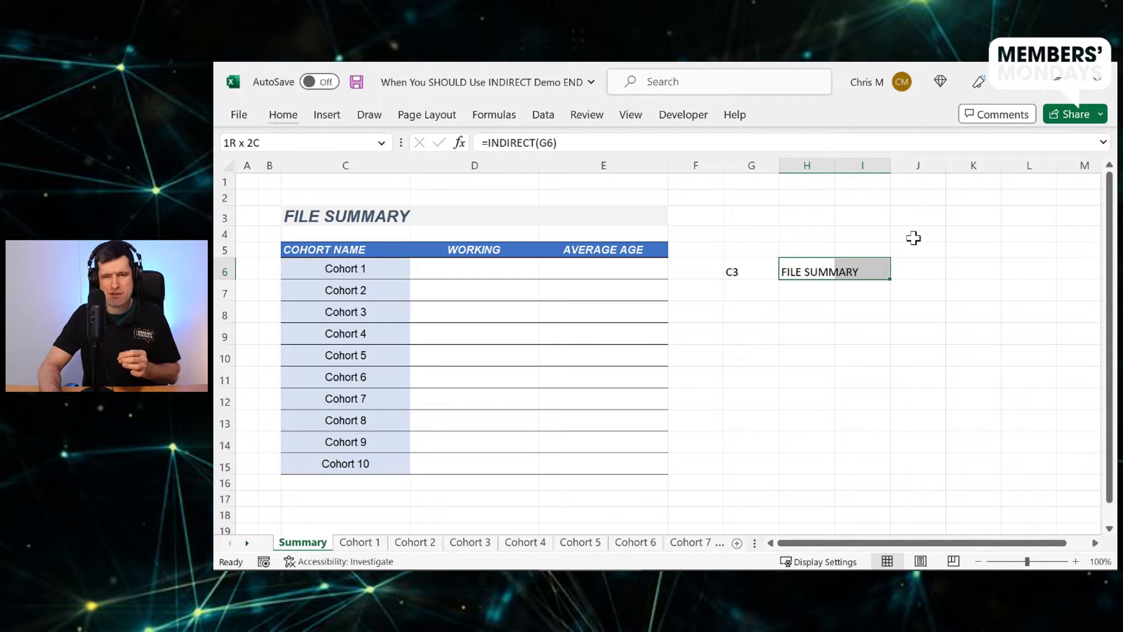
pyautogui.click(751, 270)
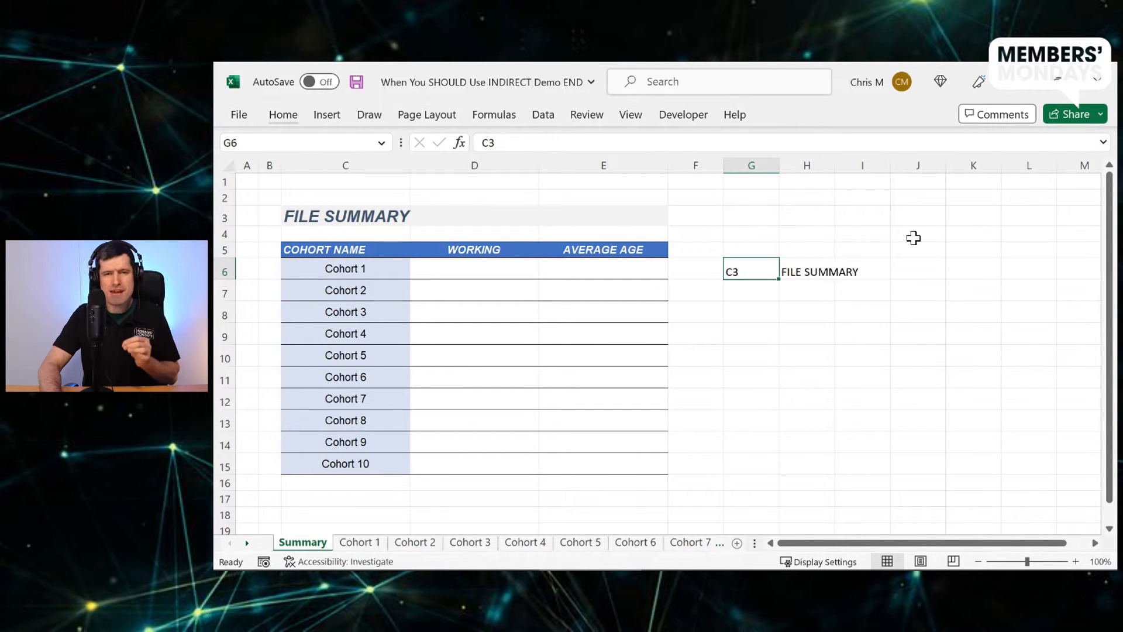
pyautogui.click(806, 270)
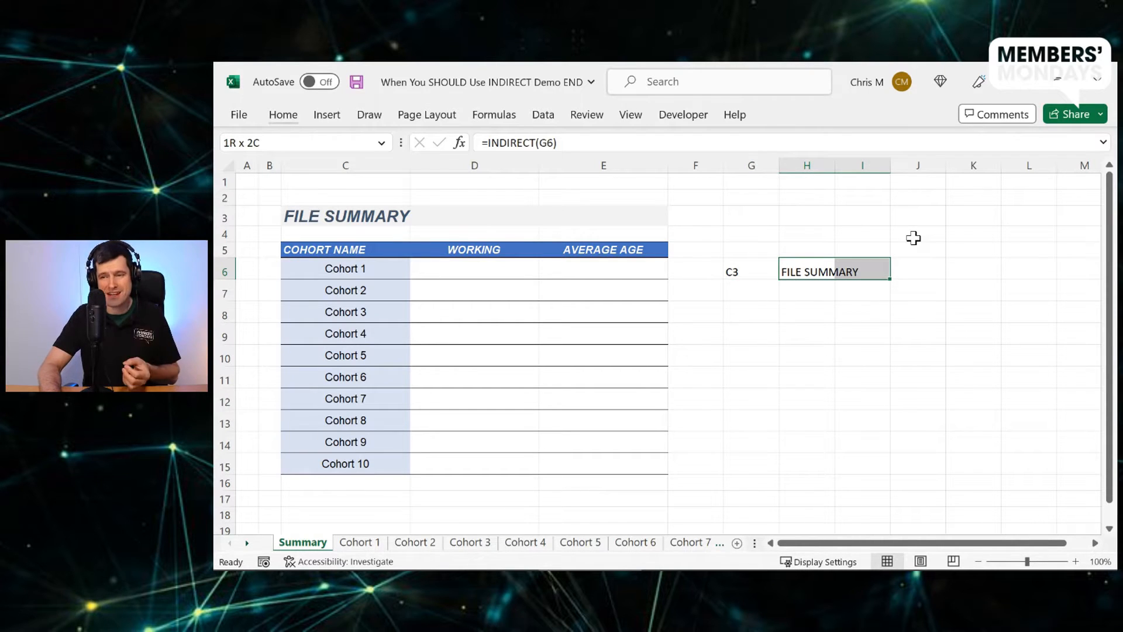
pyautogui.click(751, 271)
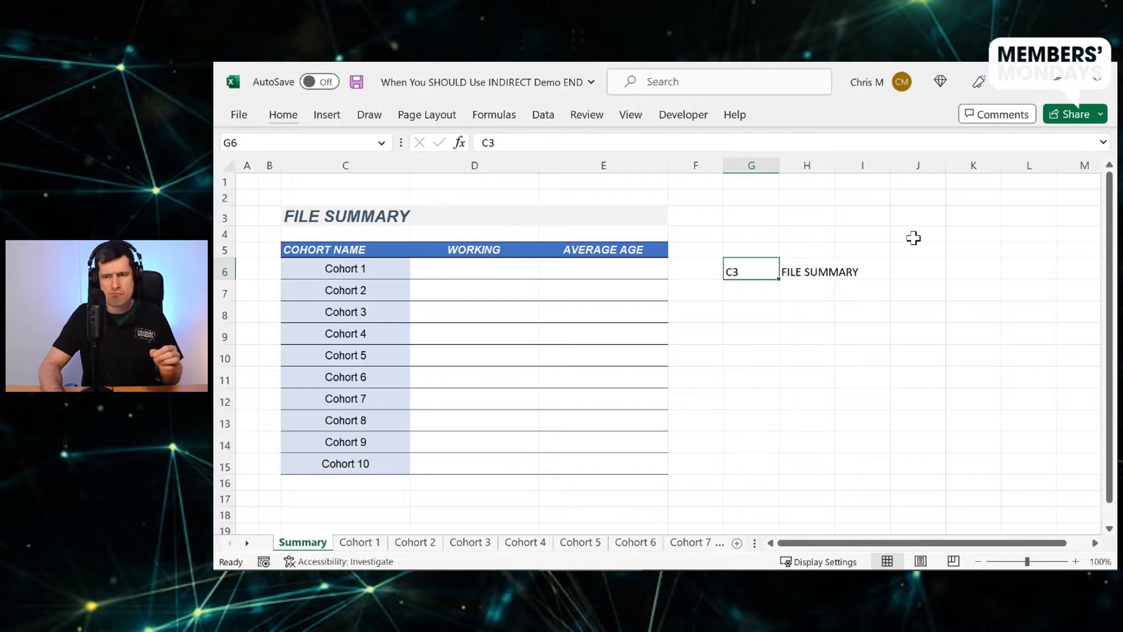
pyautogui.moveTo(793, 435)
pyautogui.write('5')
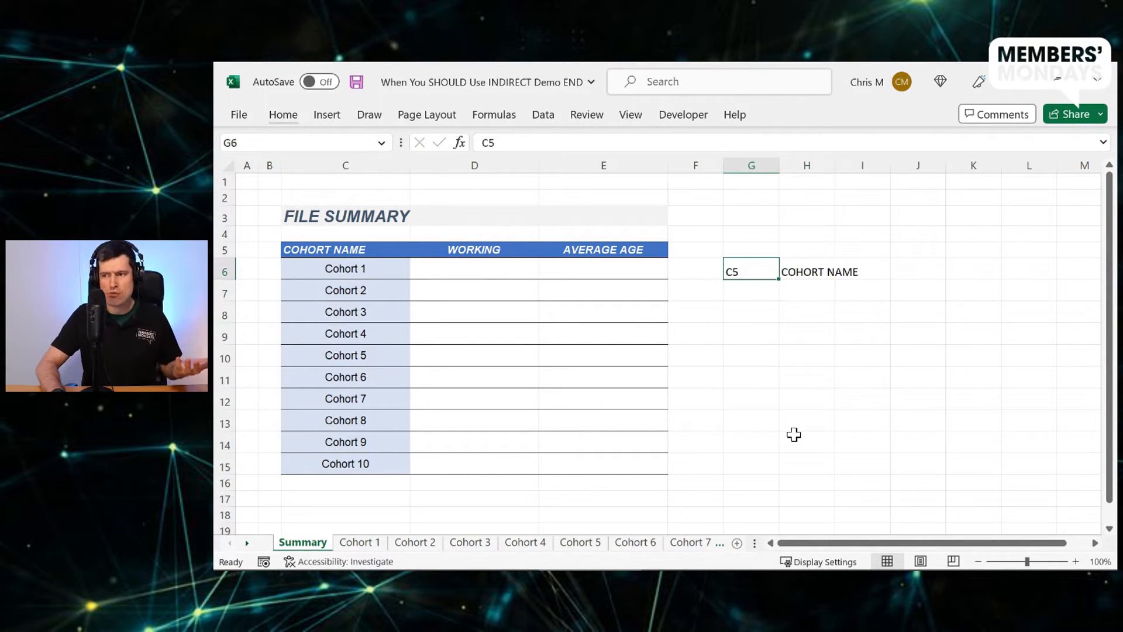
# Replace the G6 reference text with E5 so H6 returns AVERAGE AGE
pyautogui.click(344, 249)
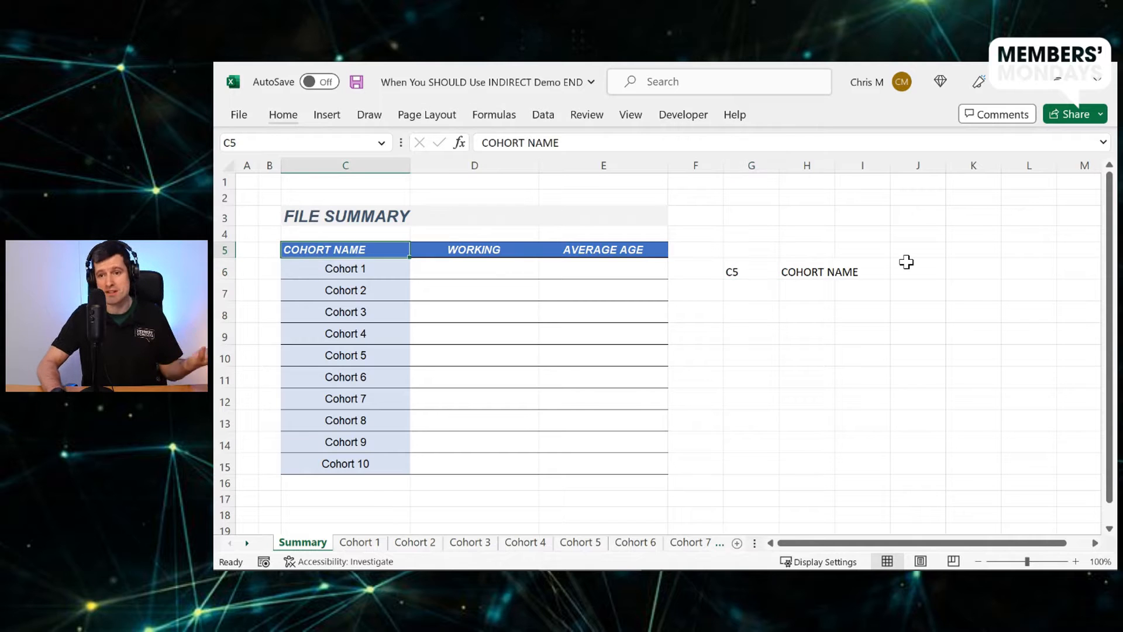
pyautogui.click(752, 272)
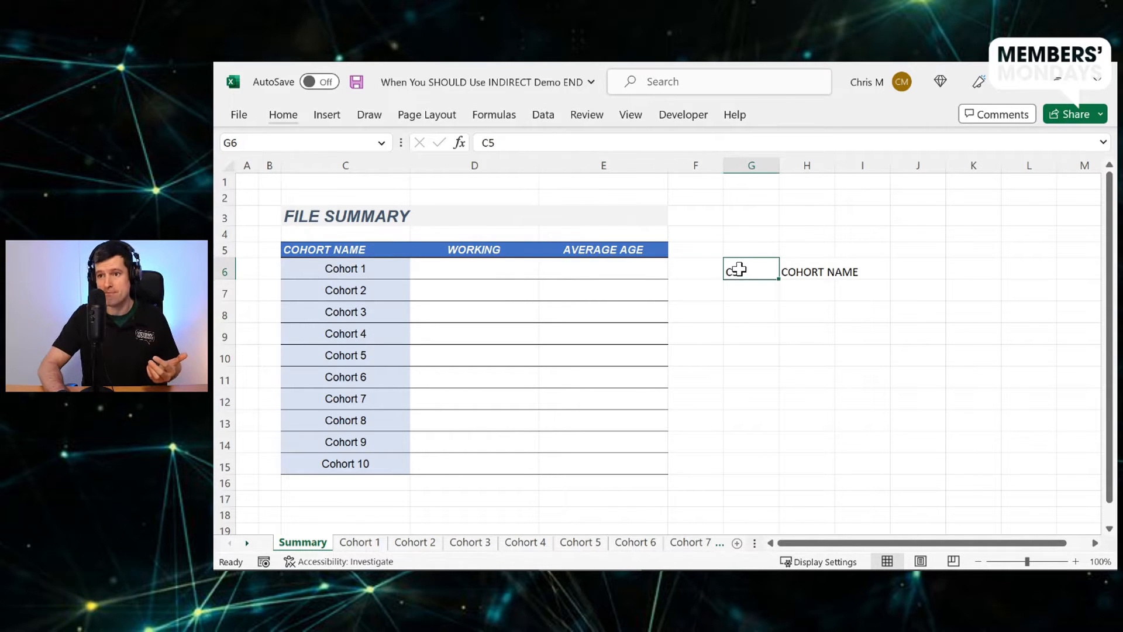
pyautogui.write('E5')
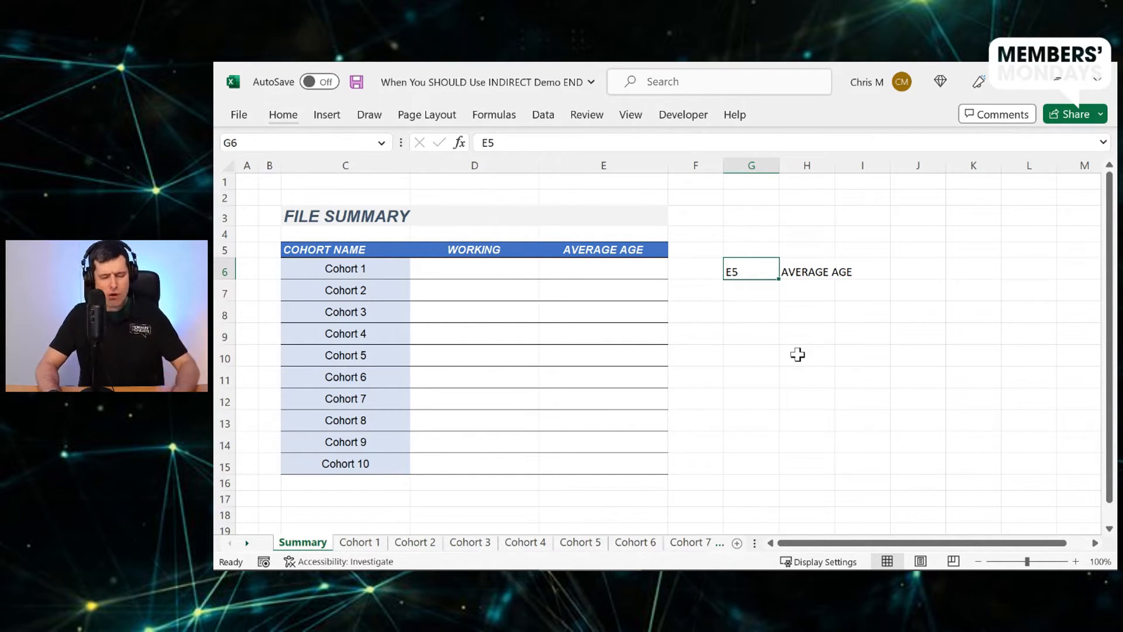
pyautogui.moveTo(751, 288)
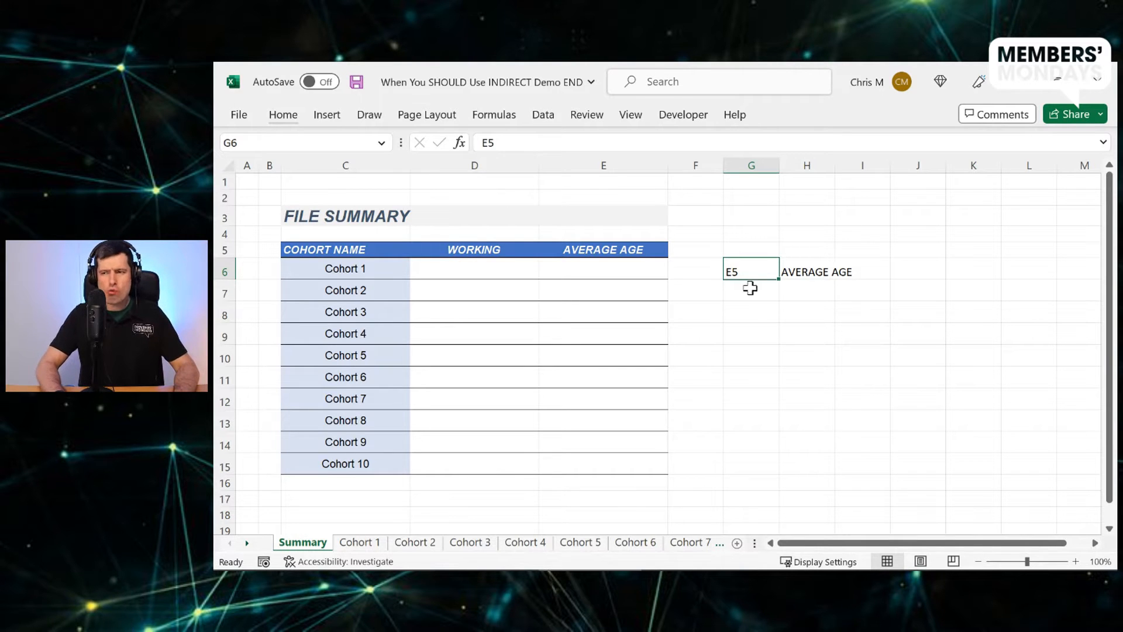
pyautogui.moveTo(786, 384)
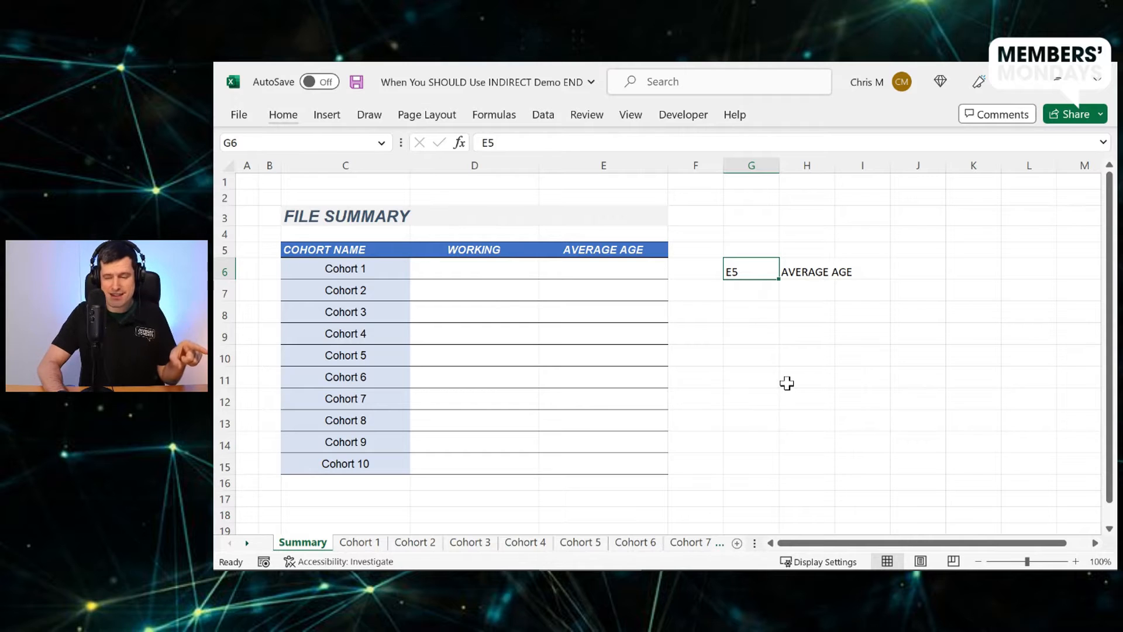
pyautogui.moveTo(415, 542)
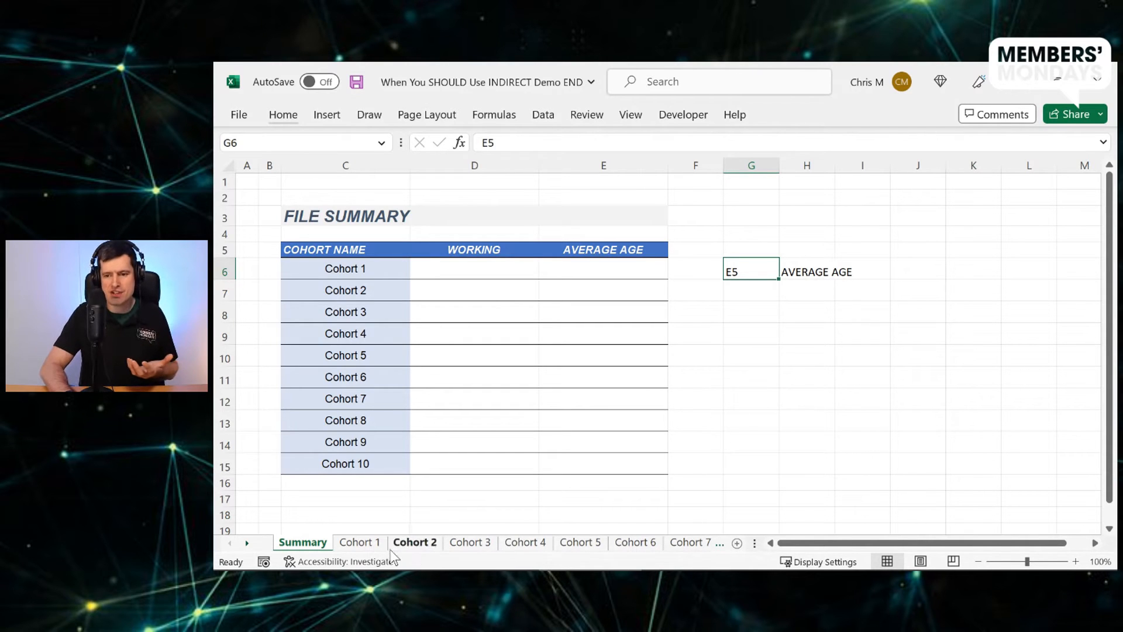
# Link Summary E6 directly to ='Cohort 1'!H5 so Cohort 1 shows 46.36
pyautogui.click(359, 542)
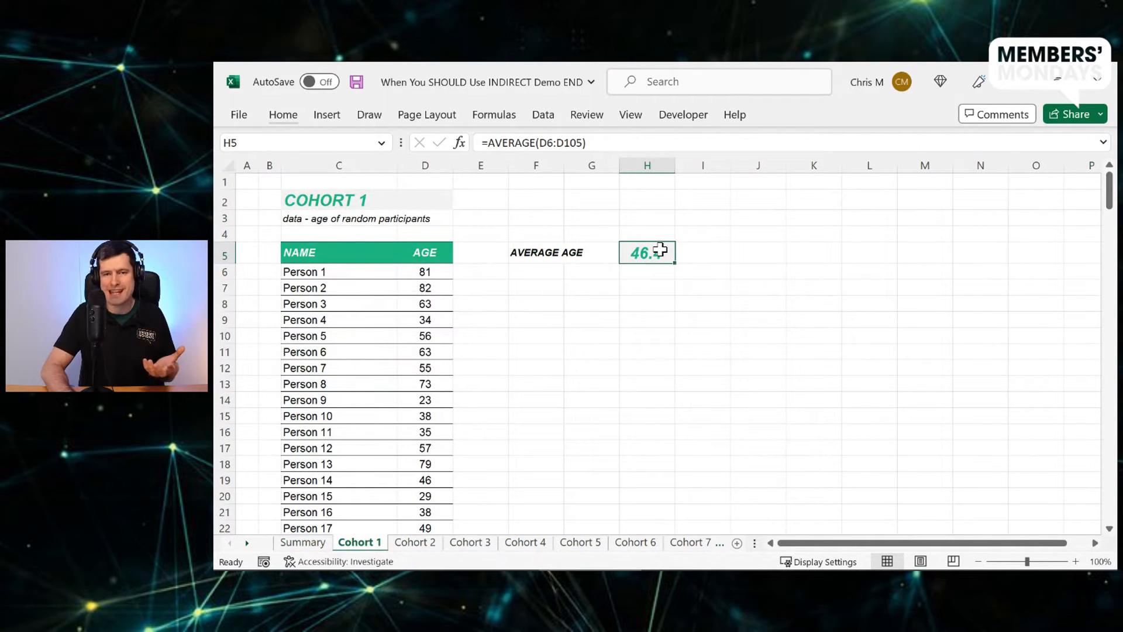
pyautogui.click(470, 542)
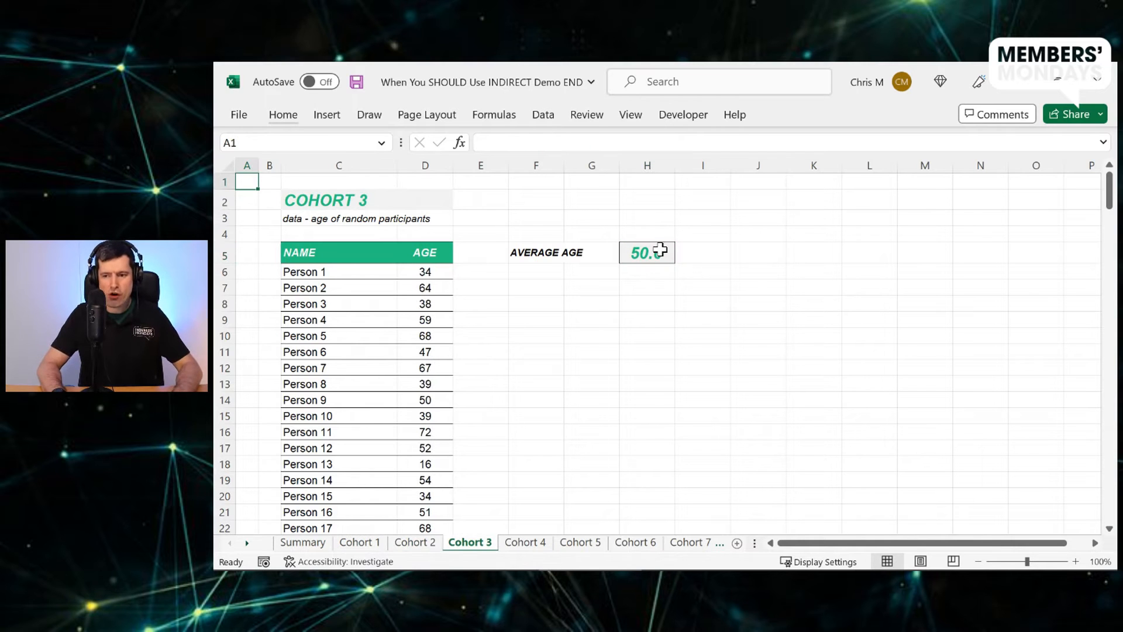
pyautogui.click(302, 542)
pyautogui.write('=')
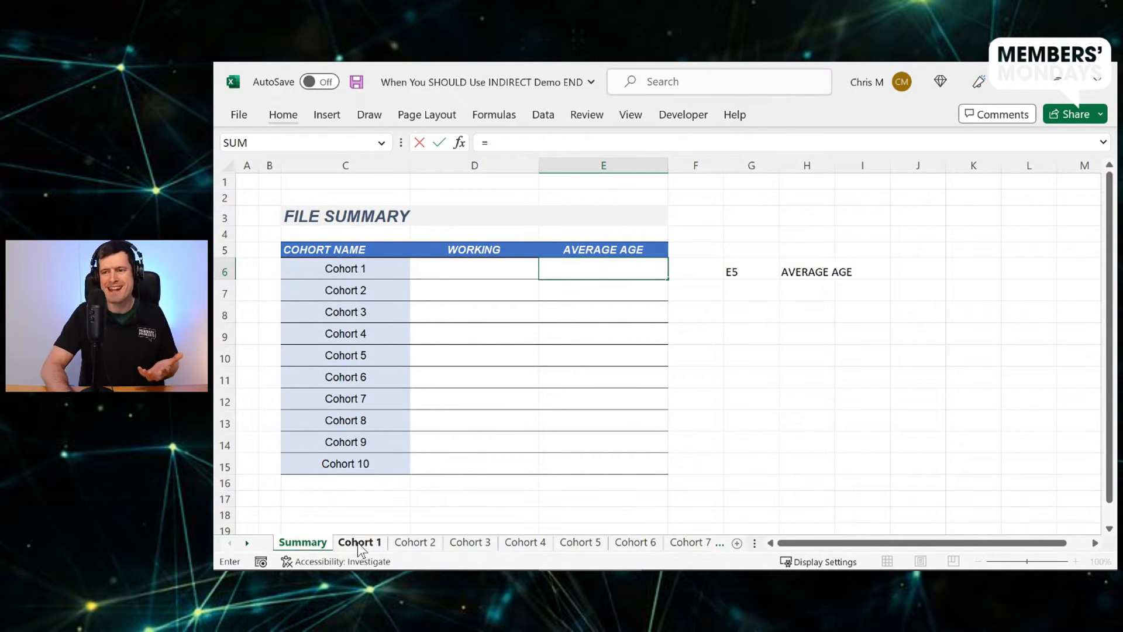
pyautogui.click(360, 542)
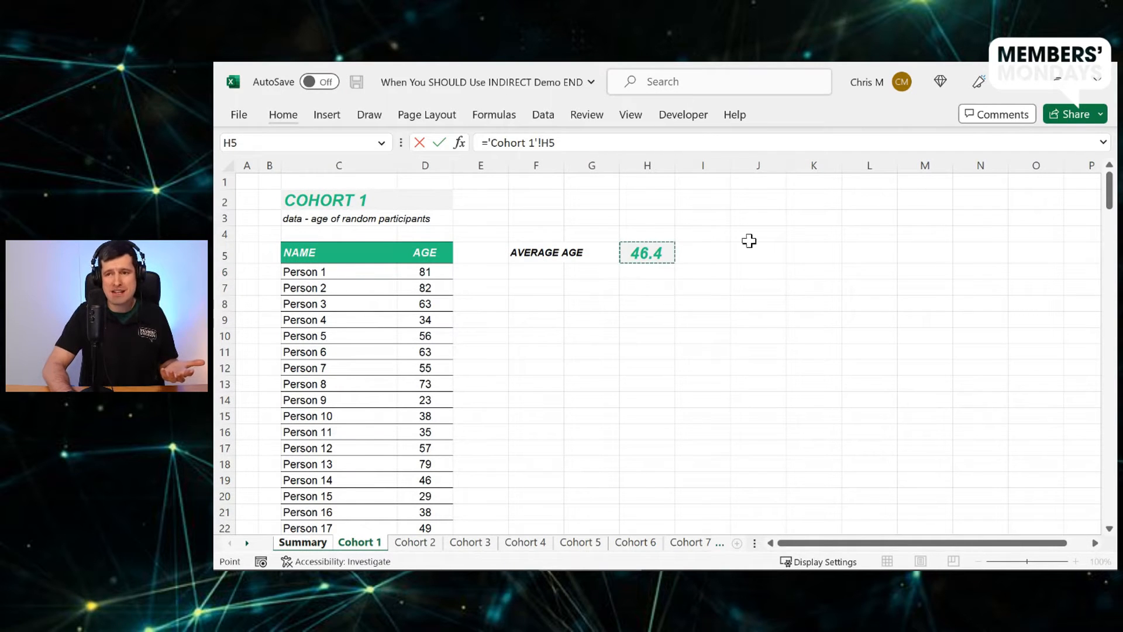
pyautogui.click(302, 542)
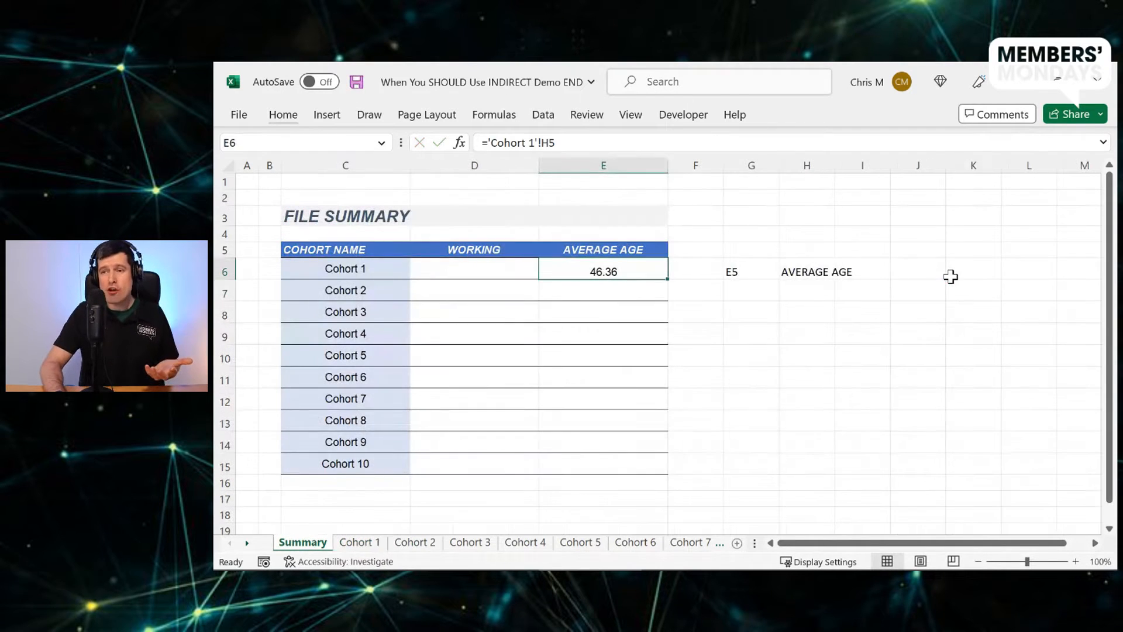
pyautogui.moveTo(568, 143)
pyautogui.write("='Cohort 1'!H5")
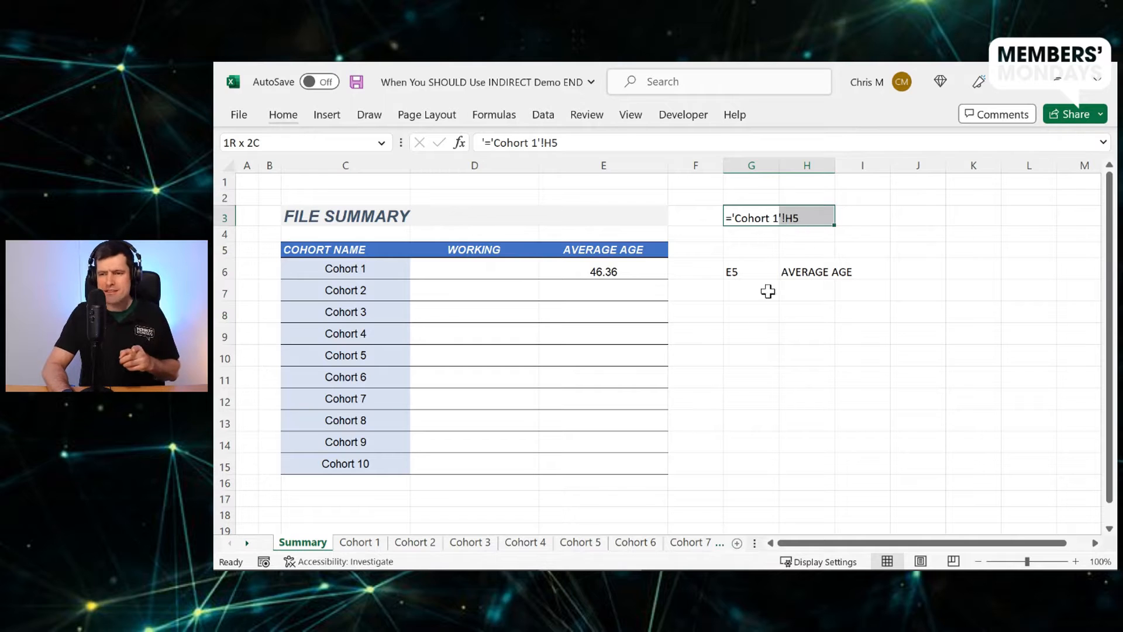
pyautogui.moveTo(367, 274)
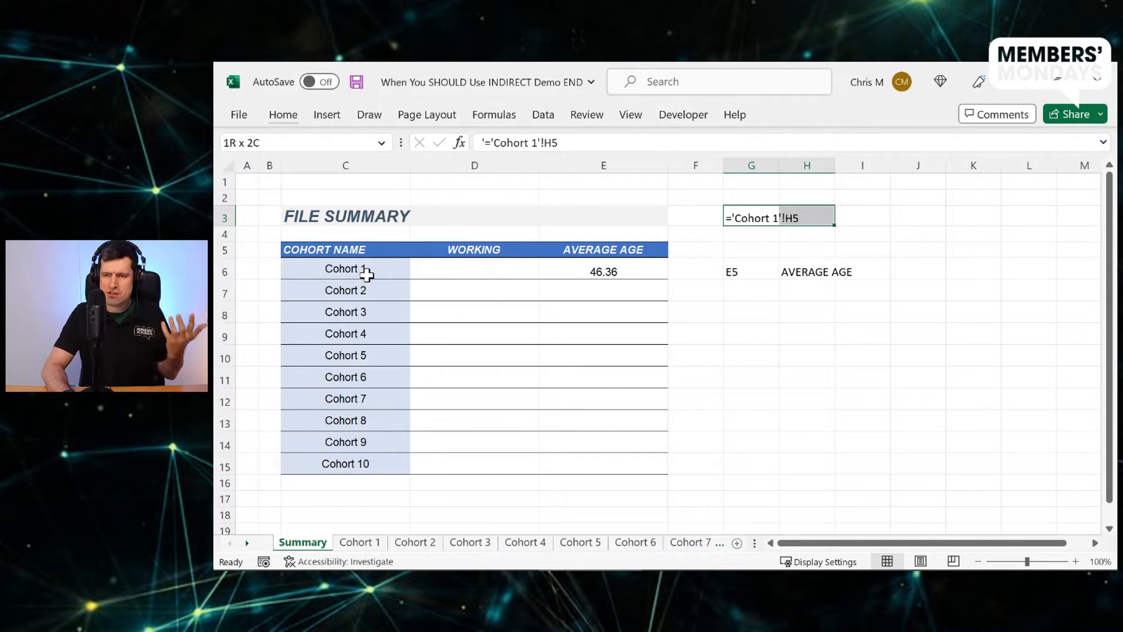
# Select the cohort names Cohort 1 through Cohort 10 in C6:C15
pyautogui.click(345, 268)
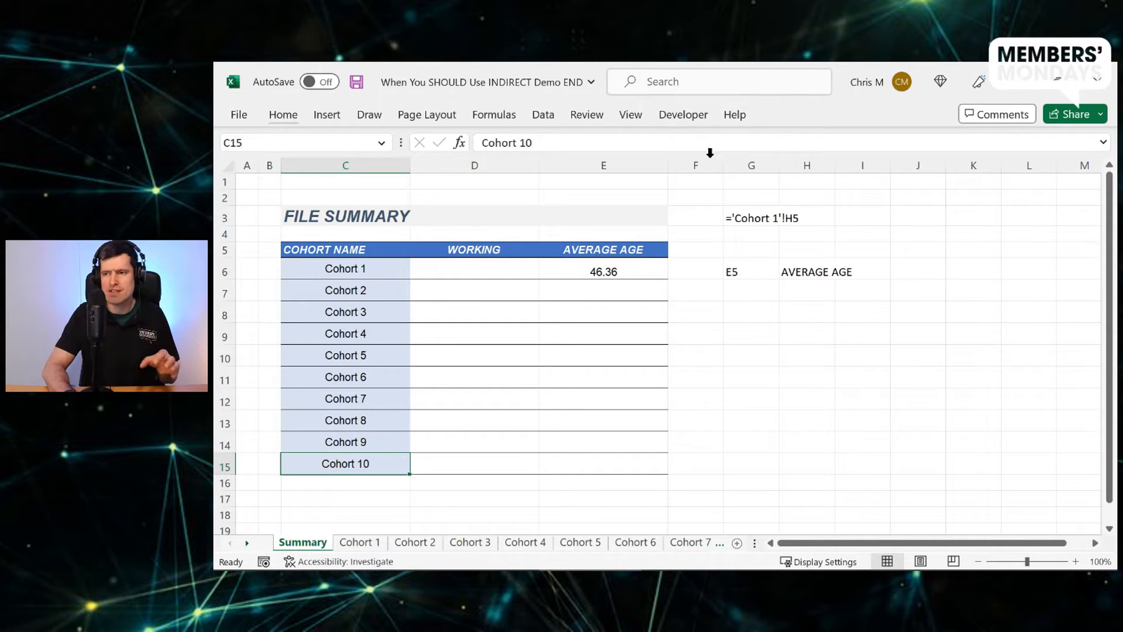
pyautogui.click(682, 115)
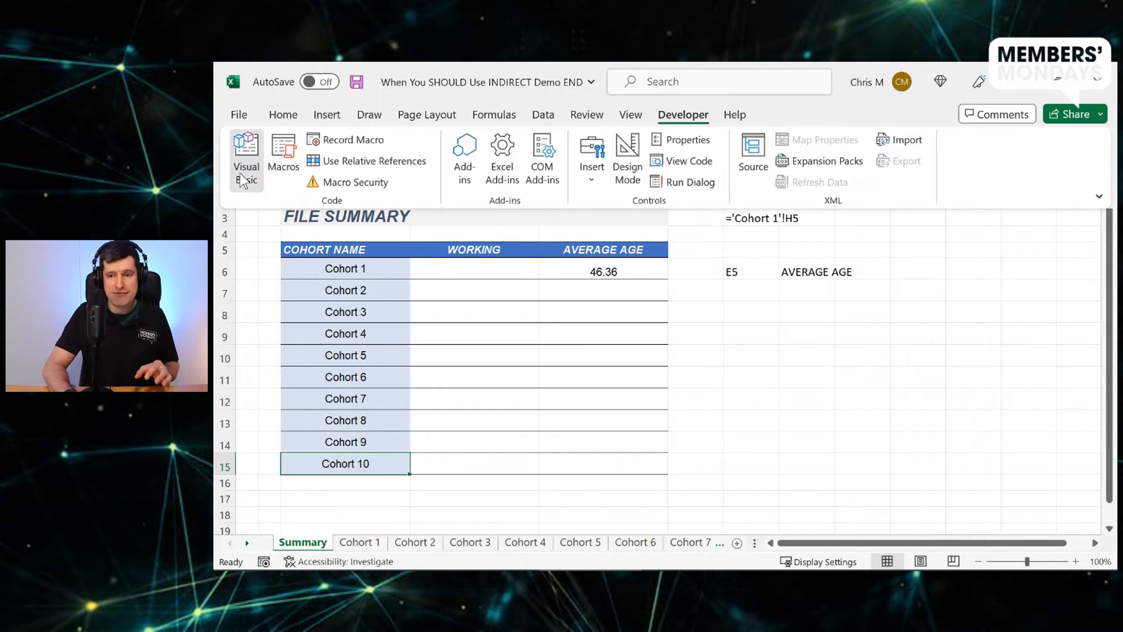
pyautogui.click(246, 155)
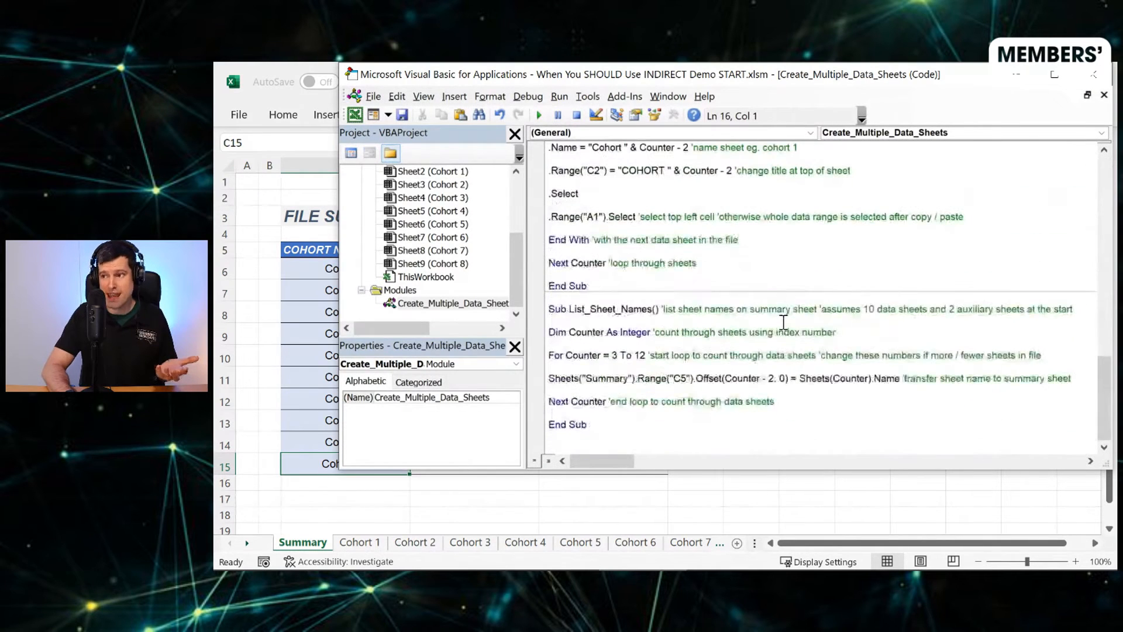
pyautogui.click(618, 321)
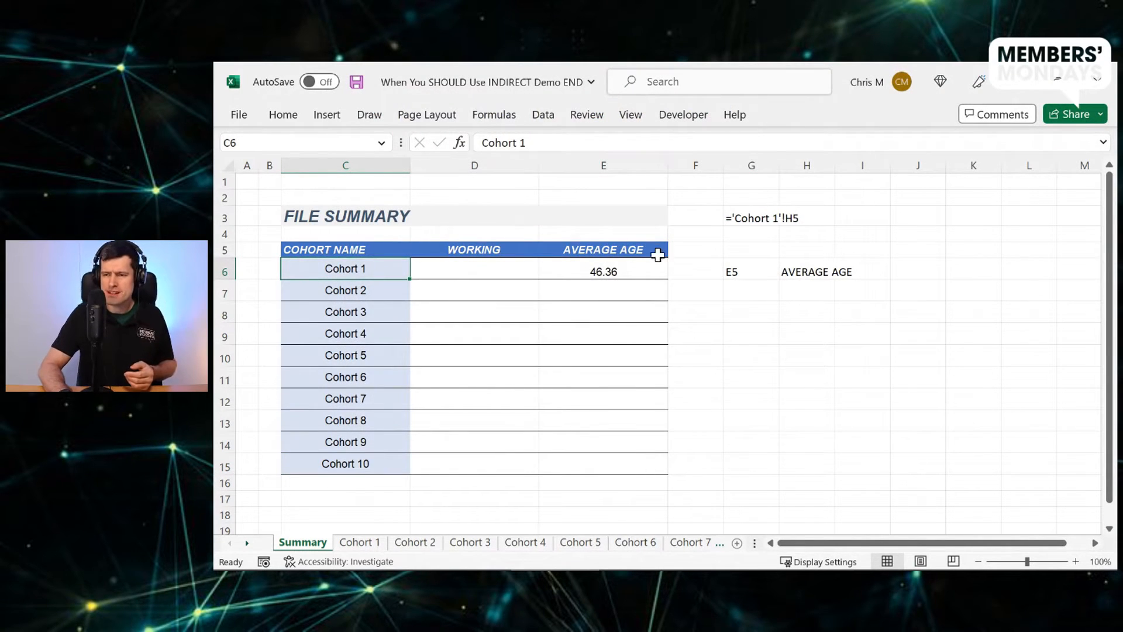
# Enter =C6 in D6 and fill it down so Working mirrors the ten cohort names
pyautogui.click(474, 272)
pyautogui.write('=C6')
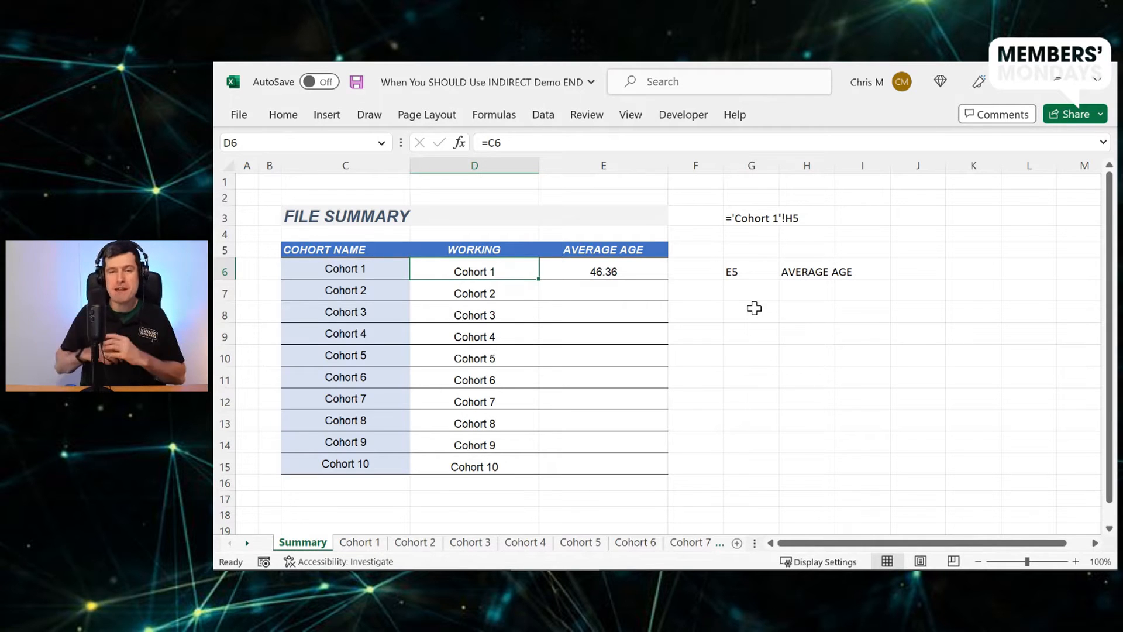
pyautogui.moveTo(762, 221)
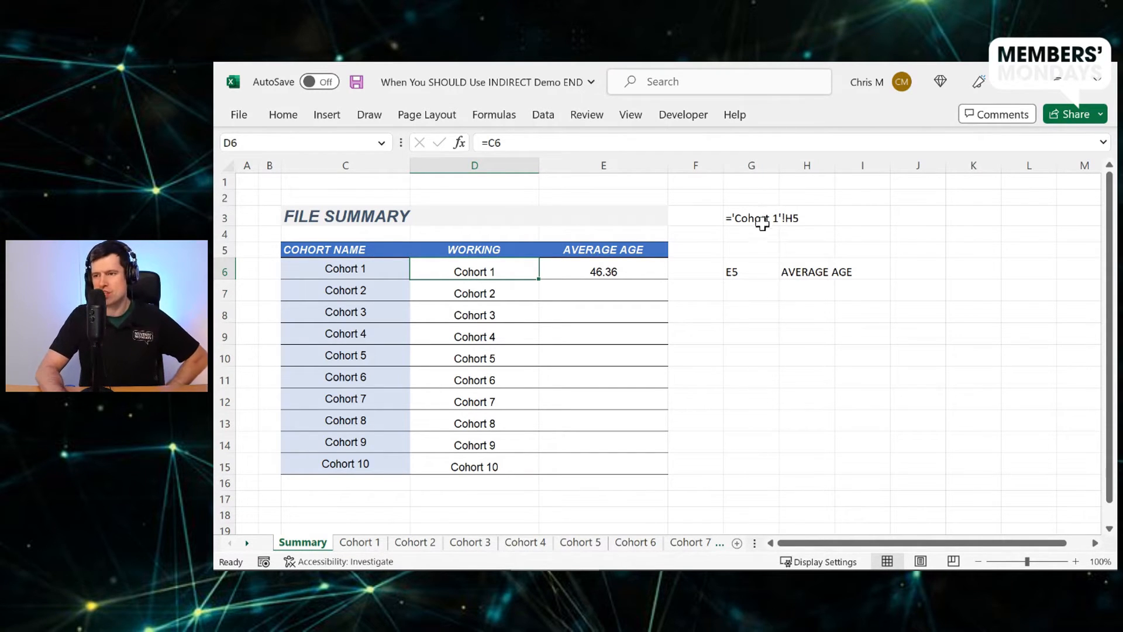
pyautogui.moveTo(736, 221)
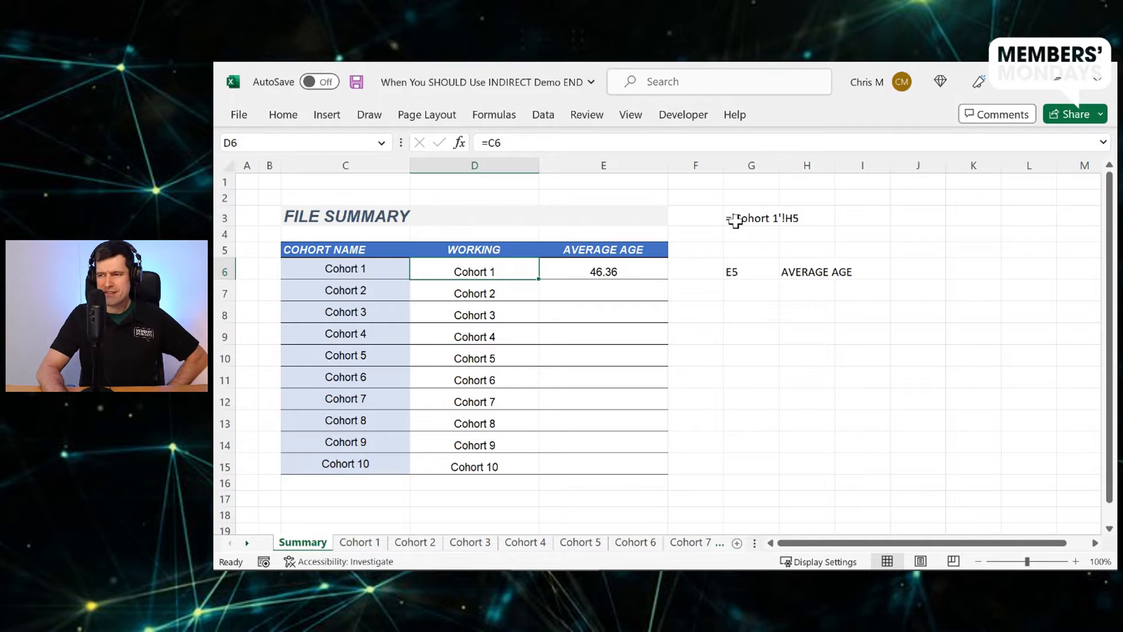
pyautogui.moveTo(788, 230)
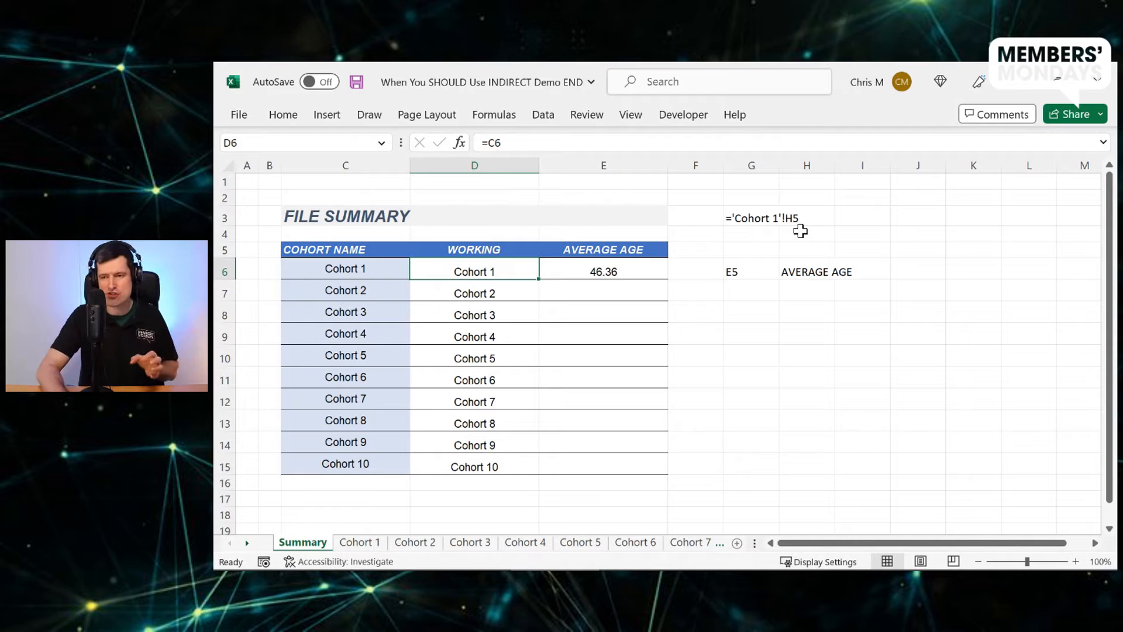
pyautogui.moveTo(533, 251)
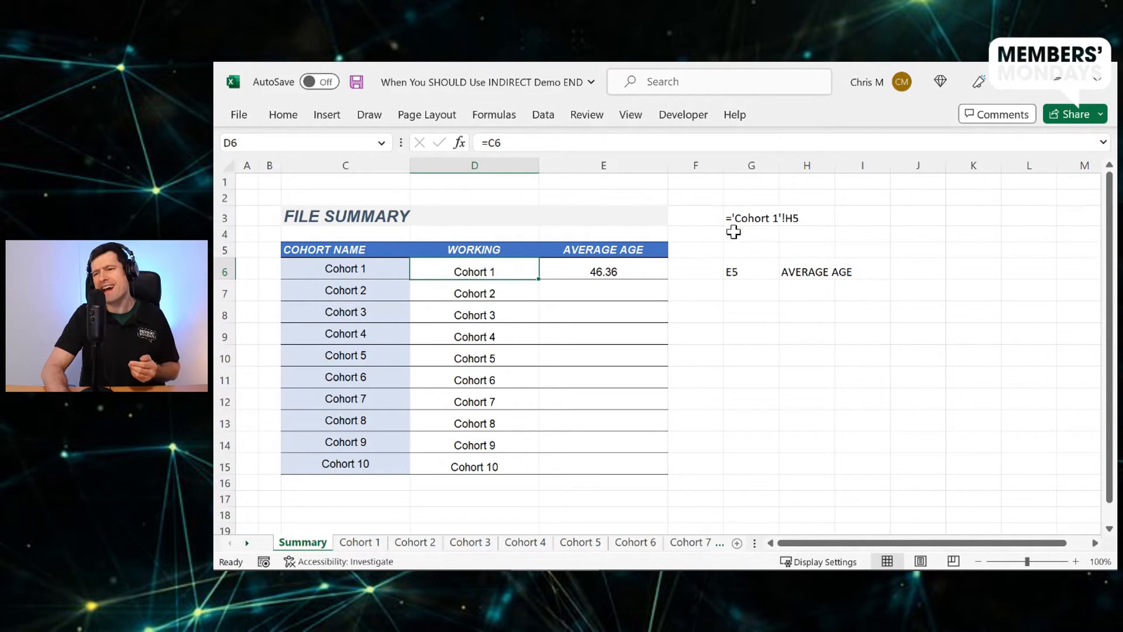
# Edit D6 to ="'"&C6 so it shows 'Cohort 1 with a leading apostrophe
pyautogui.doubleClick(474, 270)
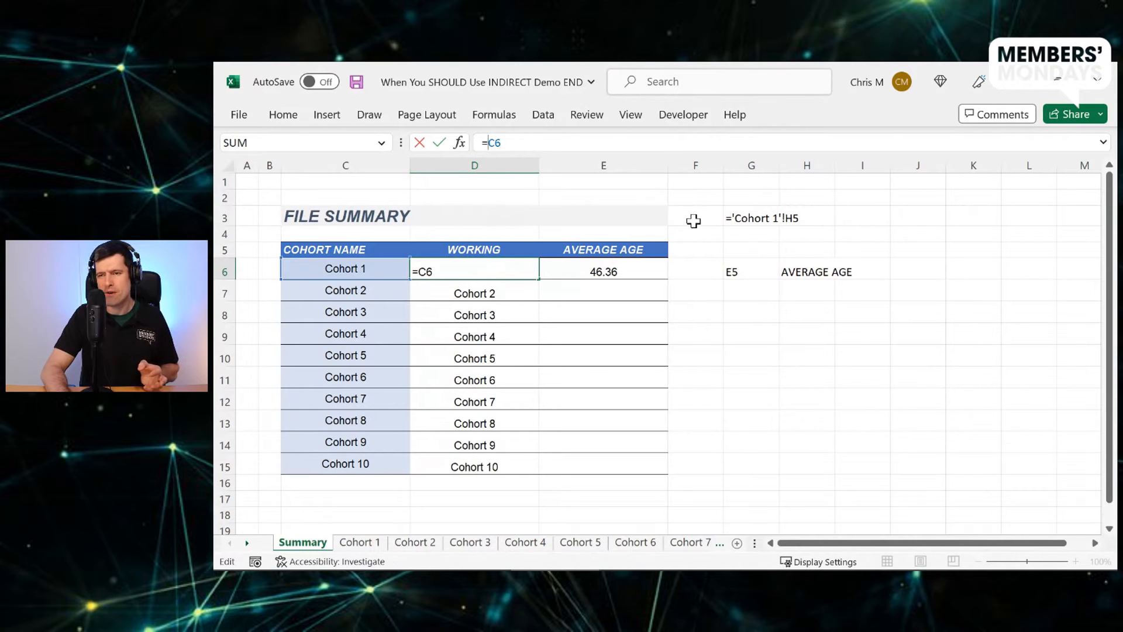
pyautogui.write('"""')
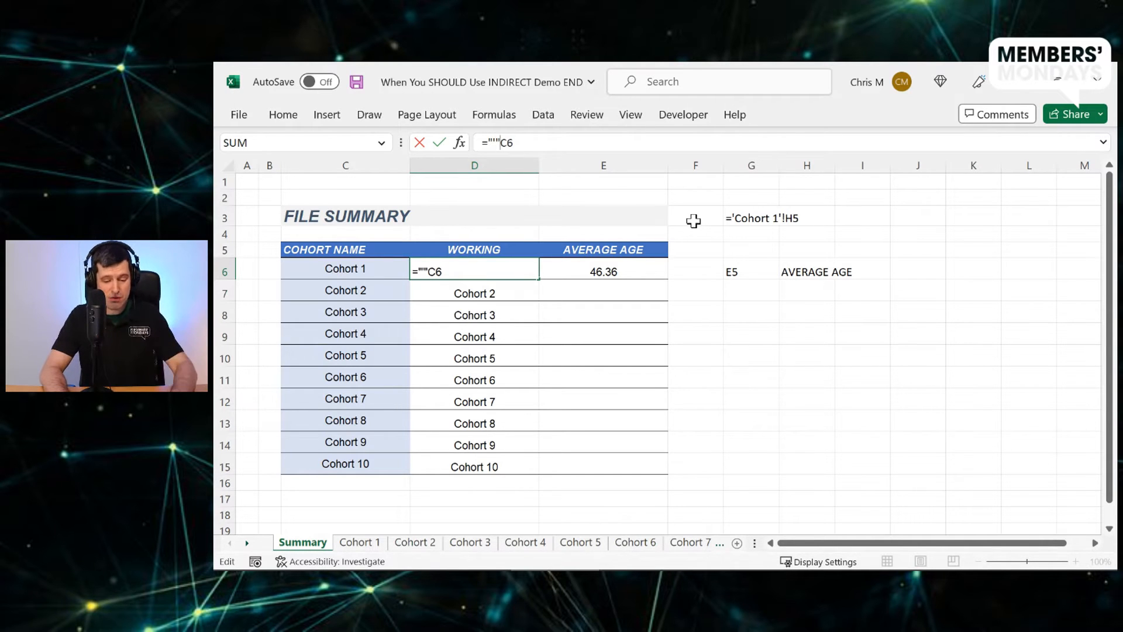
pyautogui.write('&')
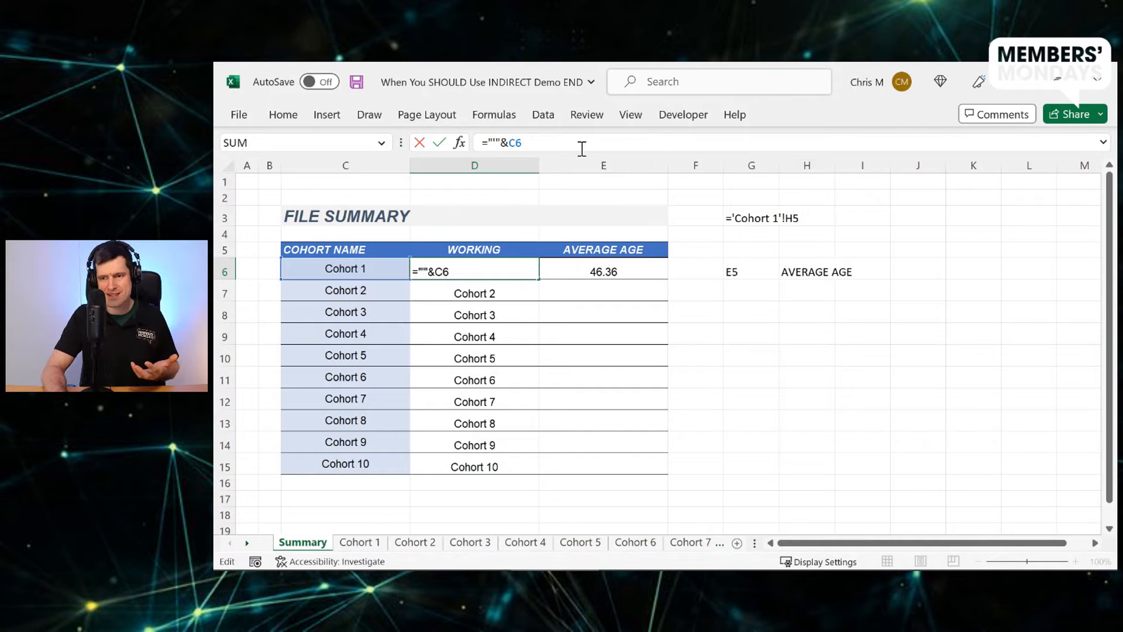
pyautogui.press('Return')
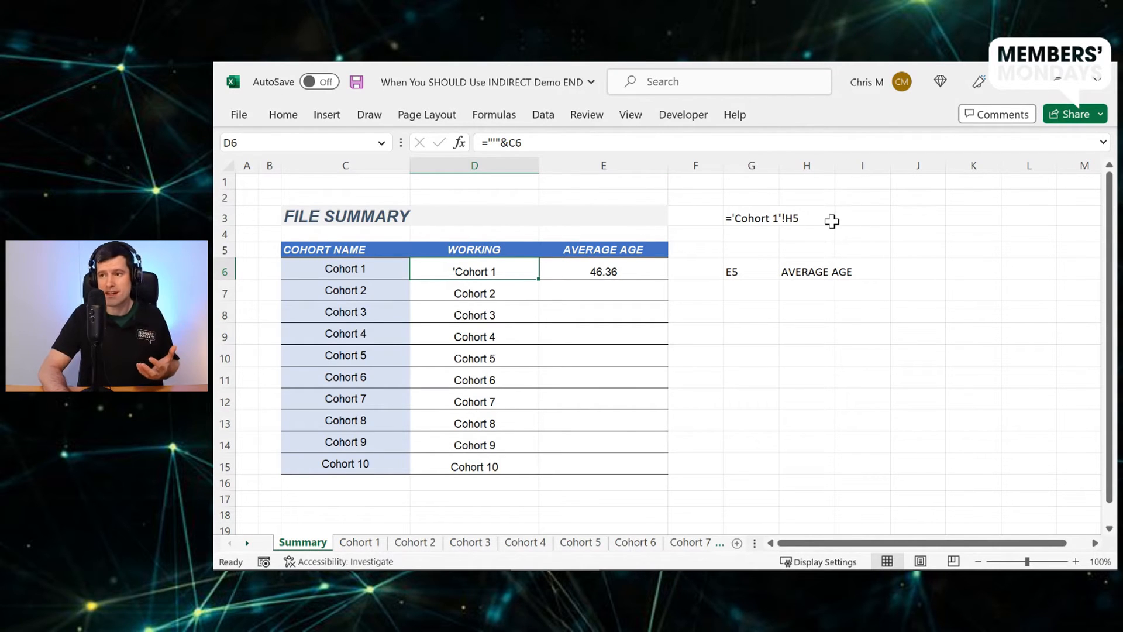
pyautogui.moveTo(594, 192)
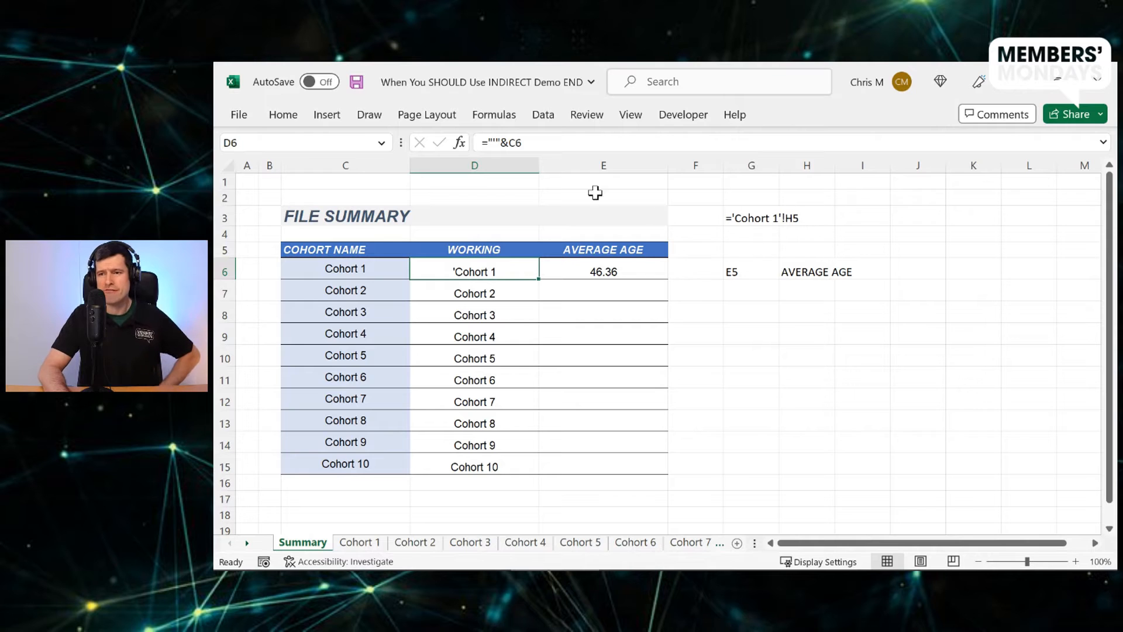
# Append &"'" to D6 so it shows 'Cohort 1' wrapped in apostrophes
pyautogui.doubleClick(474, 270)
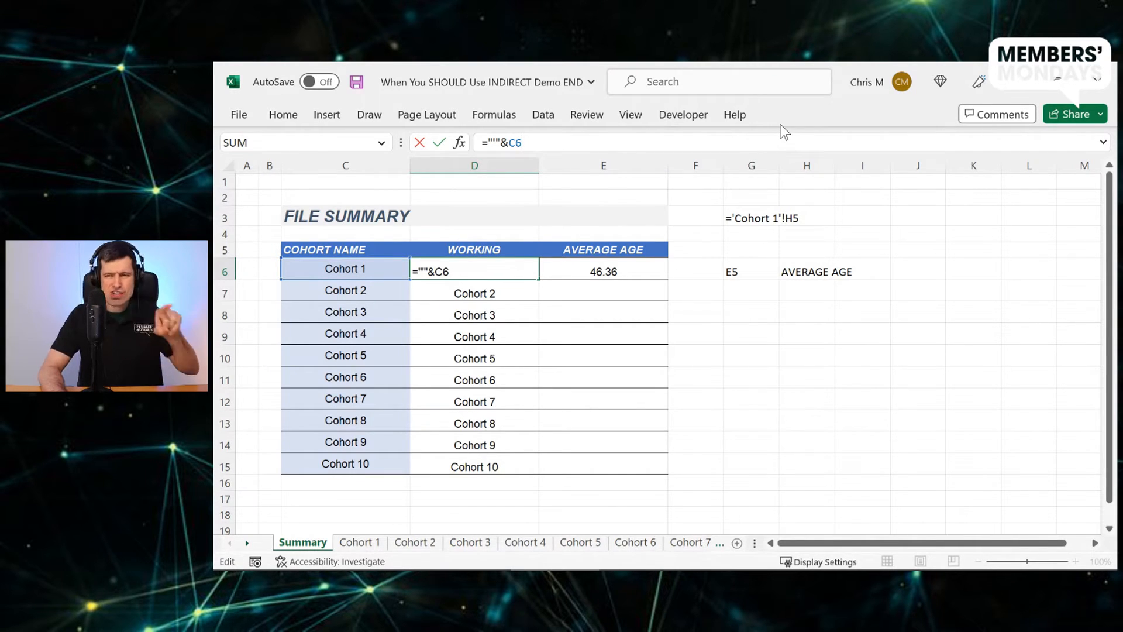
pyautogui.write('&')
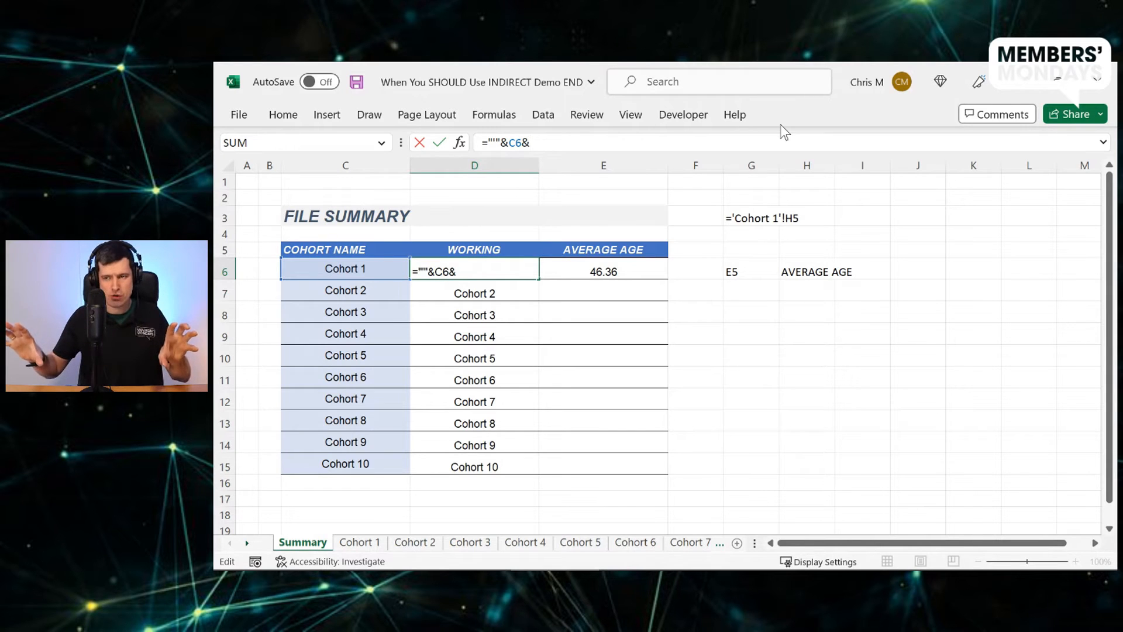
pyautogui.write('"\'')
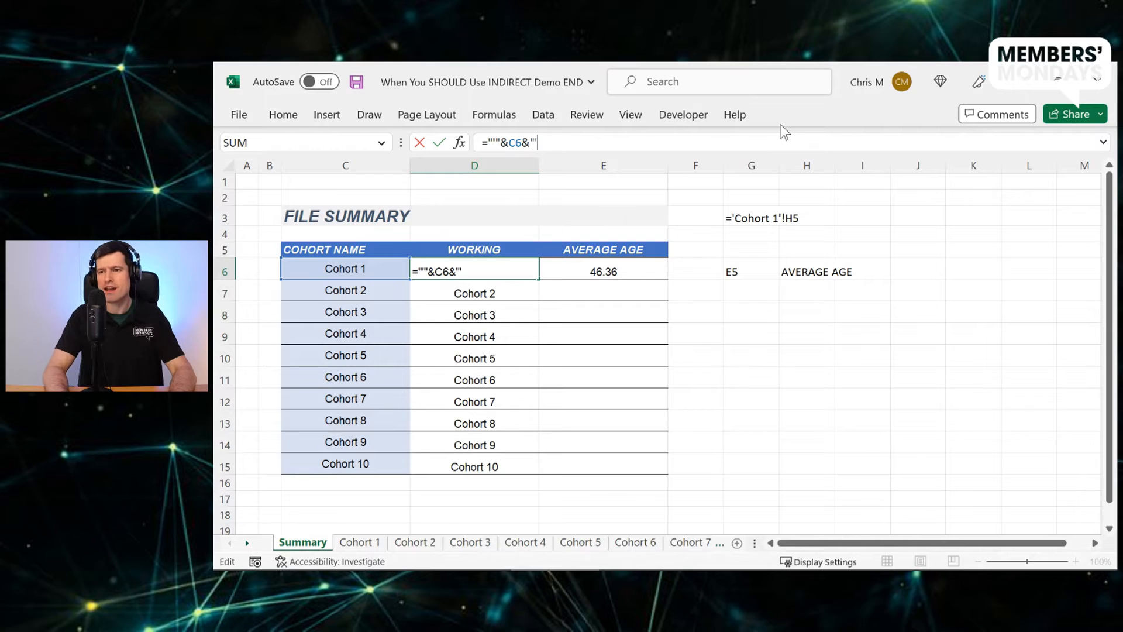
pyautogui.write('"')
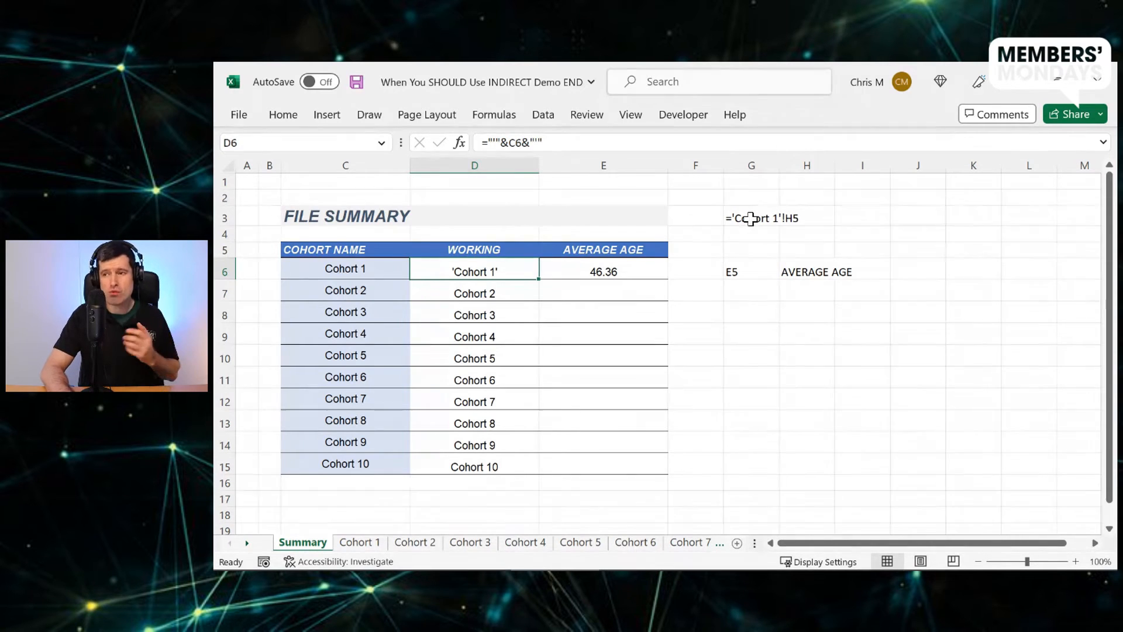
pyautogui.moveTo(852, 212)
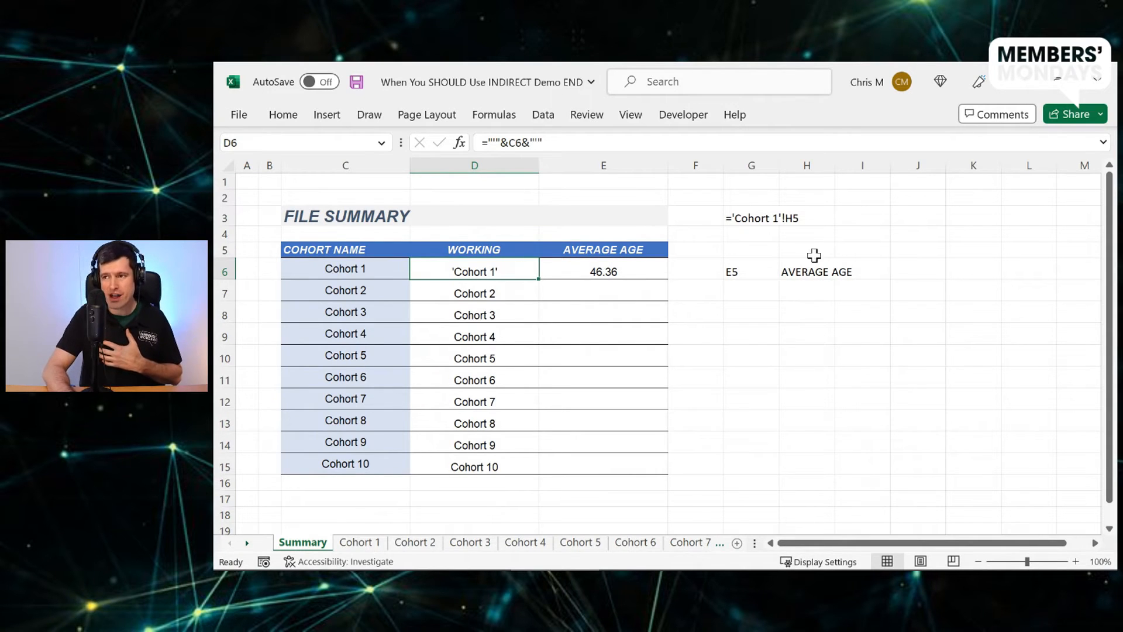
pyautogui.click(359, 542)
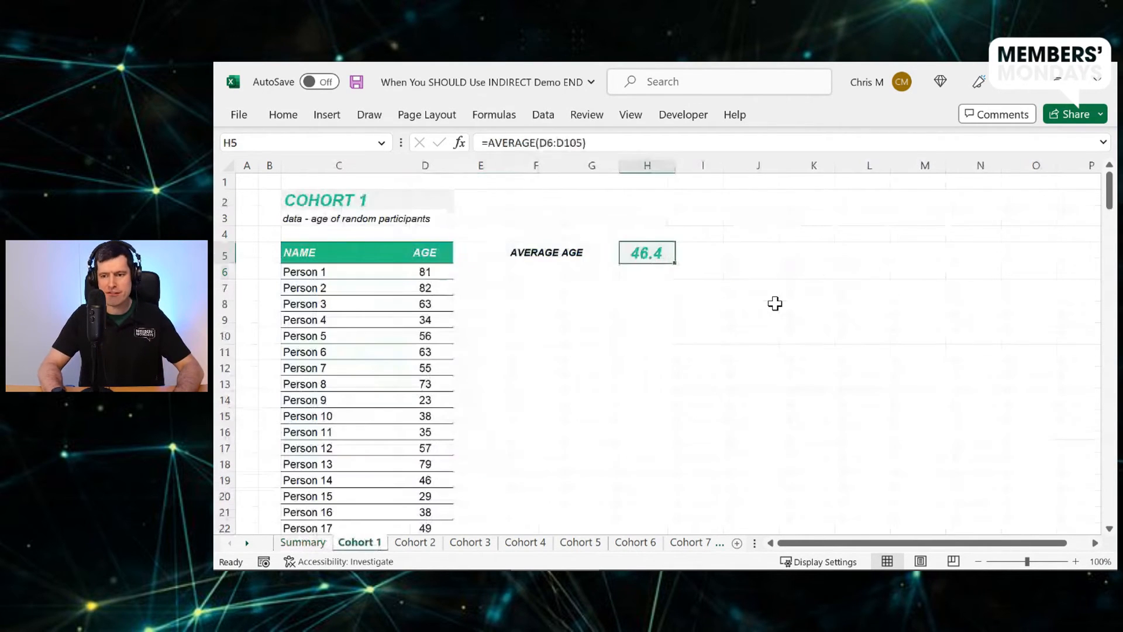
pyautogui.click(470, 541)
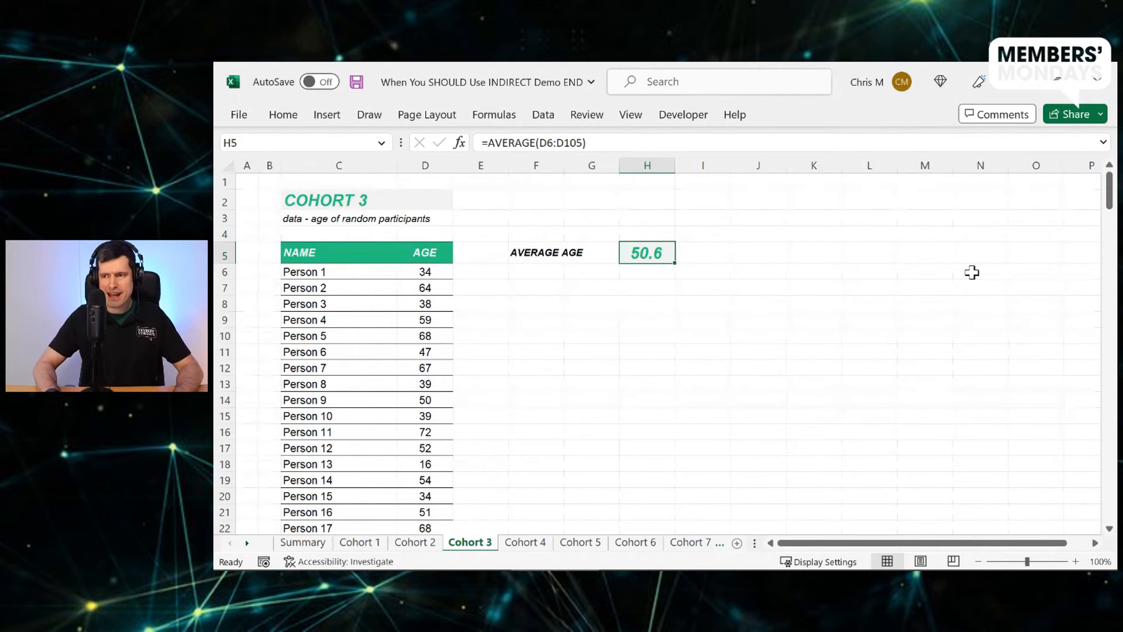
pyautogui.click(525, 541)
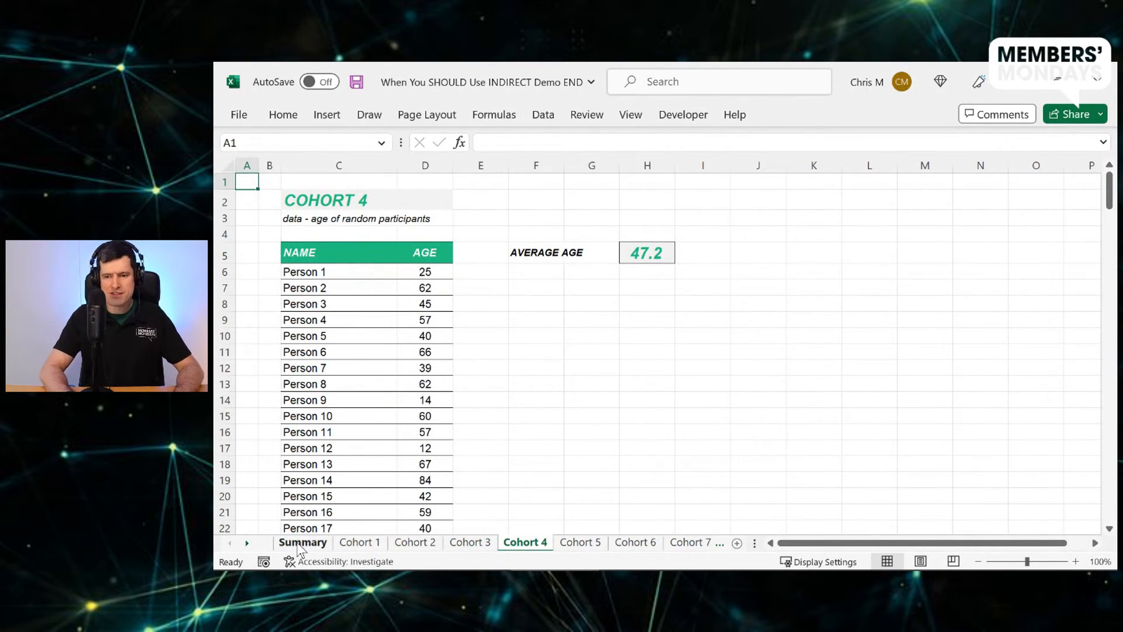
pyautogui.click(302, 542)
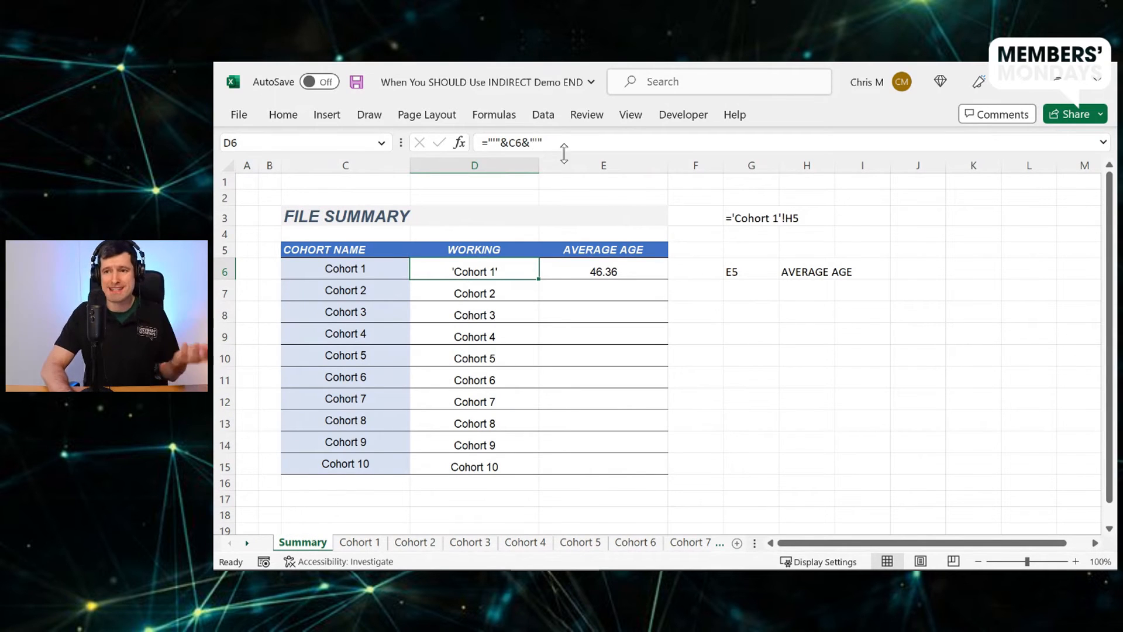
pyautogui.moveTo(534, 142)
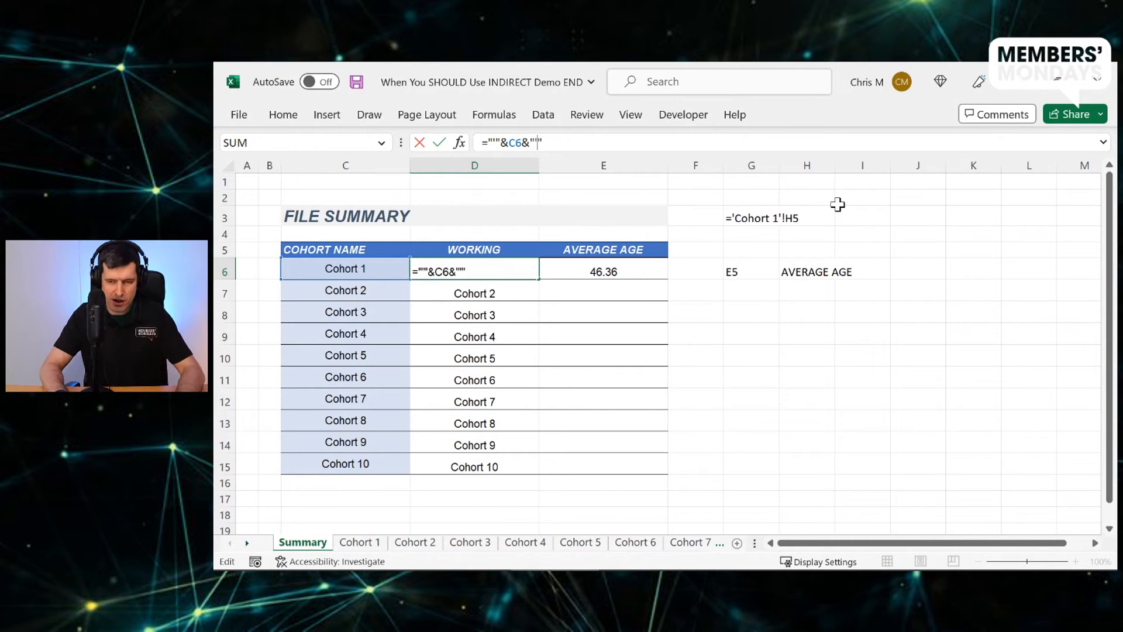
# Extend D6 to ="'"&C6&"'!H5" and fill down, giving 'Cohort 1'!H5 through 'Cohort 10'!H5
pyautogui.write('!')
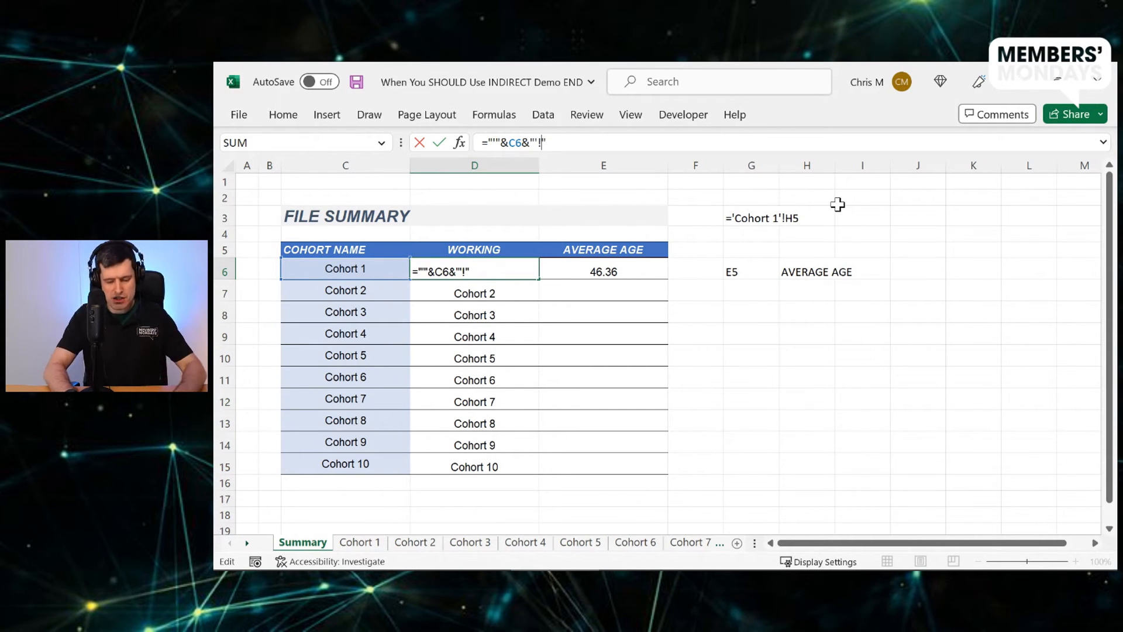
pyautogui.write('H5')
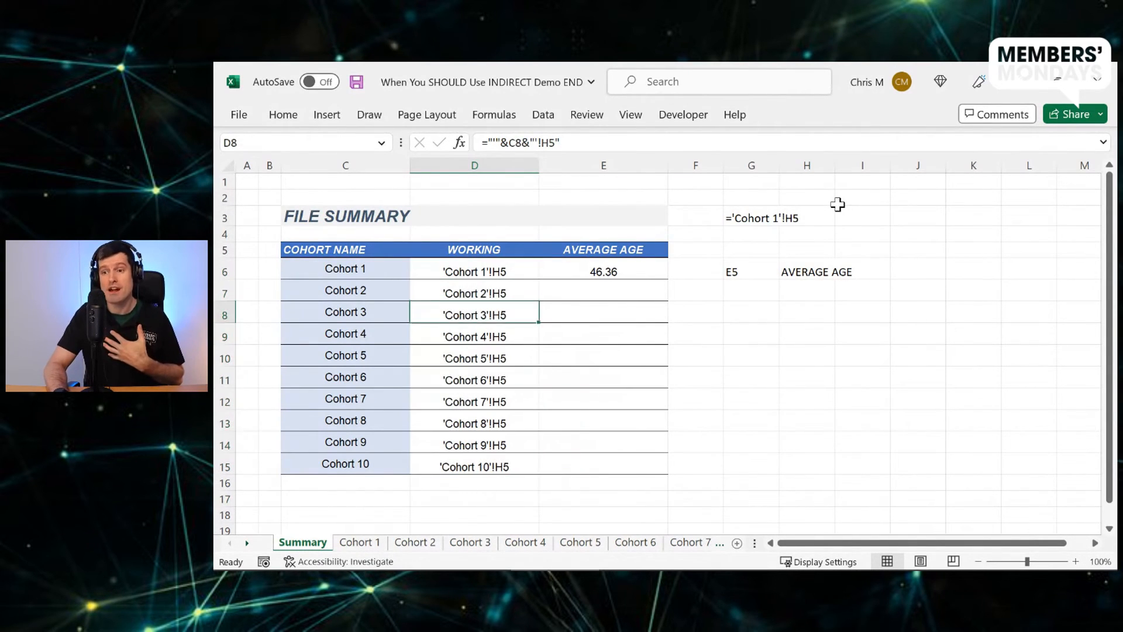
pyautogui.click(474, 467)
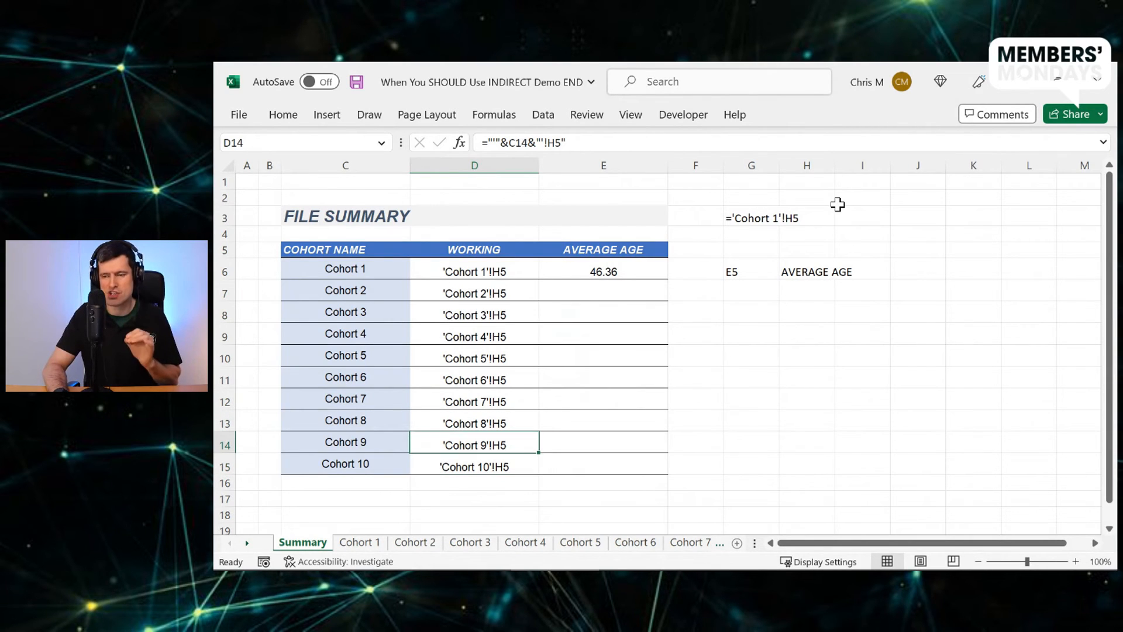
pyautogui.click(604, 271)
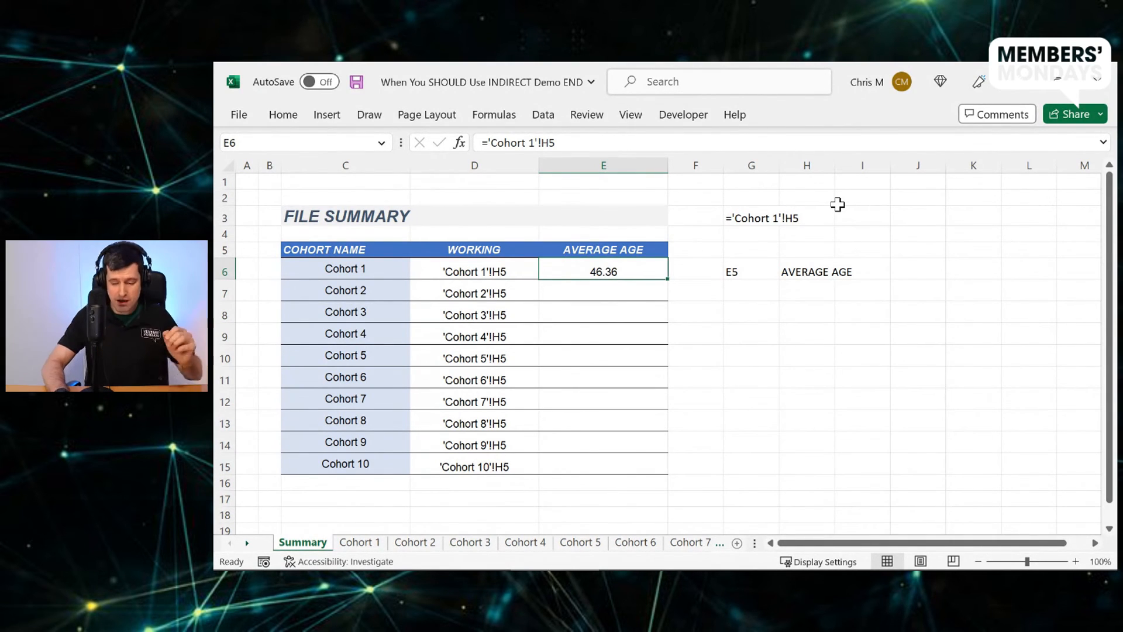
# Enter =INDIRECT(D6) in E6 so Cohort 1's average still shows 46.36
pyautogui.write('=indirect(')
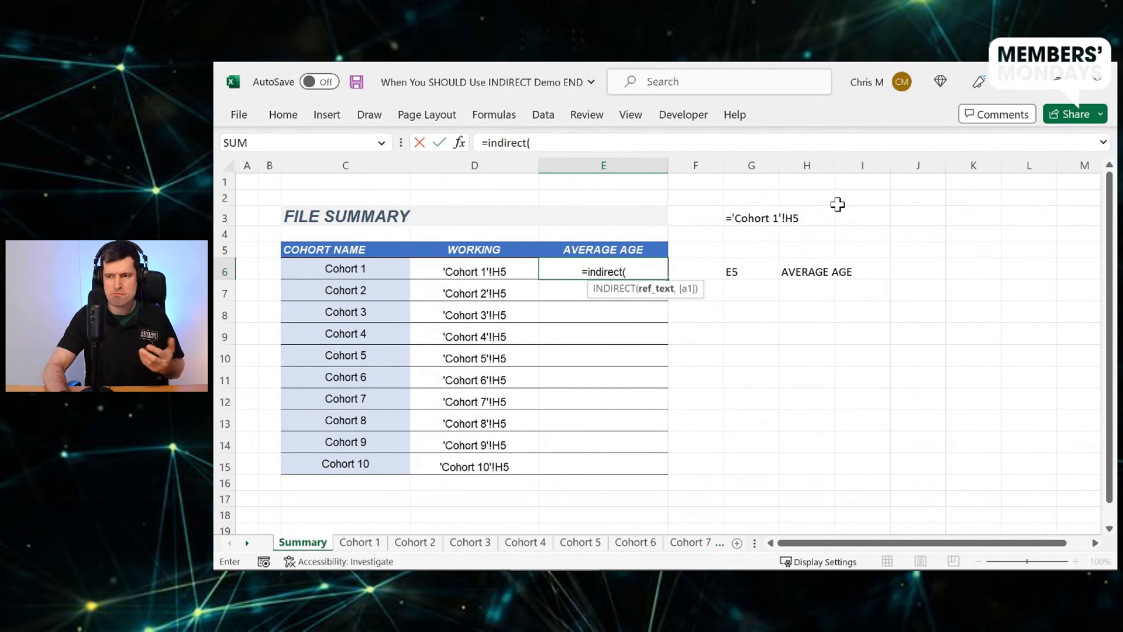
pyautogui.click(474, 269)
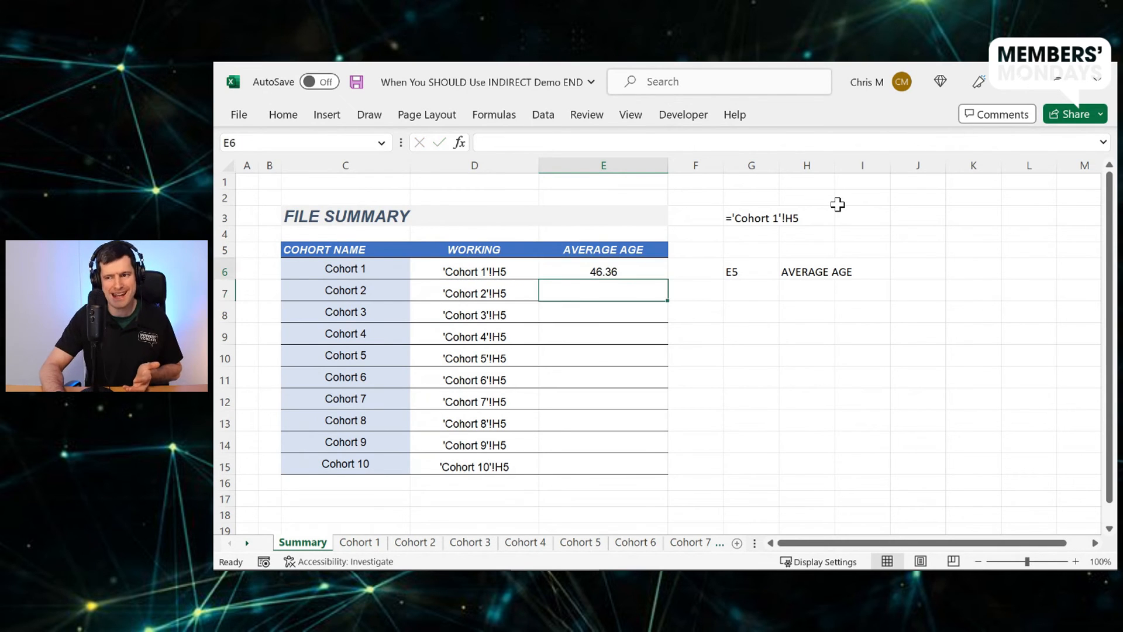
pyautogui.click(603, 270)
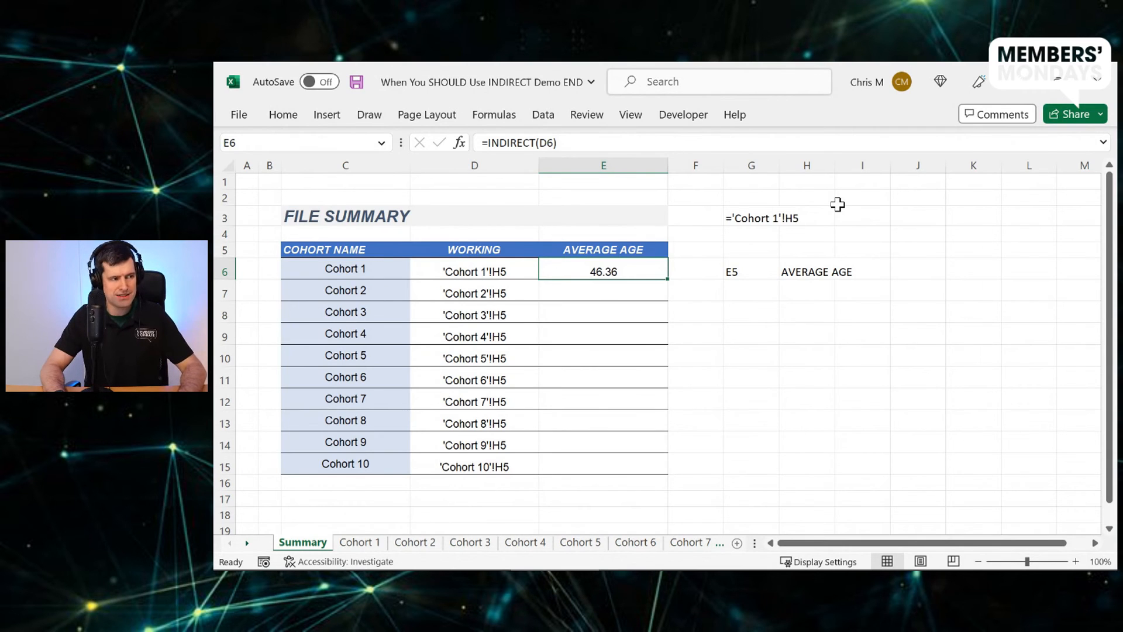
# Fill E6 down to E15 and verify Cohort 1 and Cohort 2 averages against their sheets
pyautogui.click(360, 542)
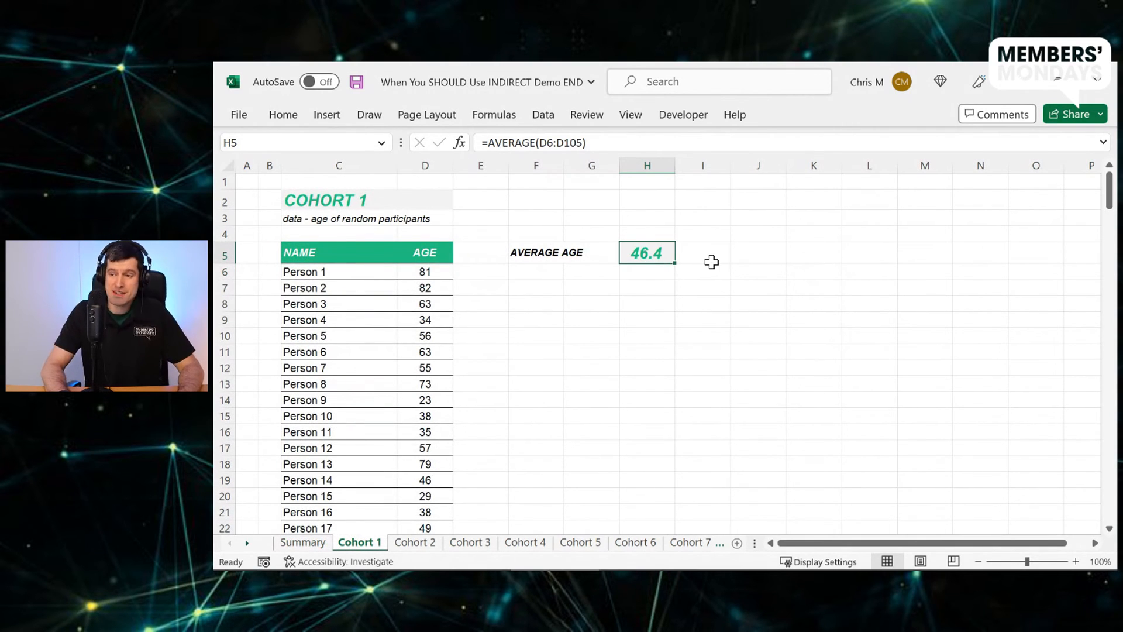
pyautogui.click(302, 542)
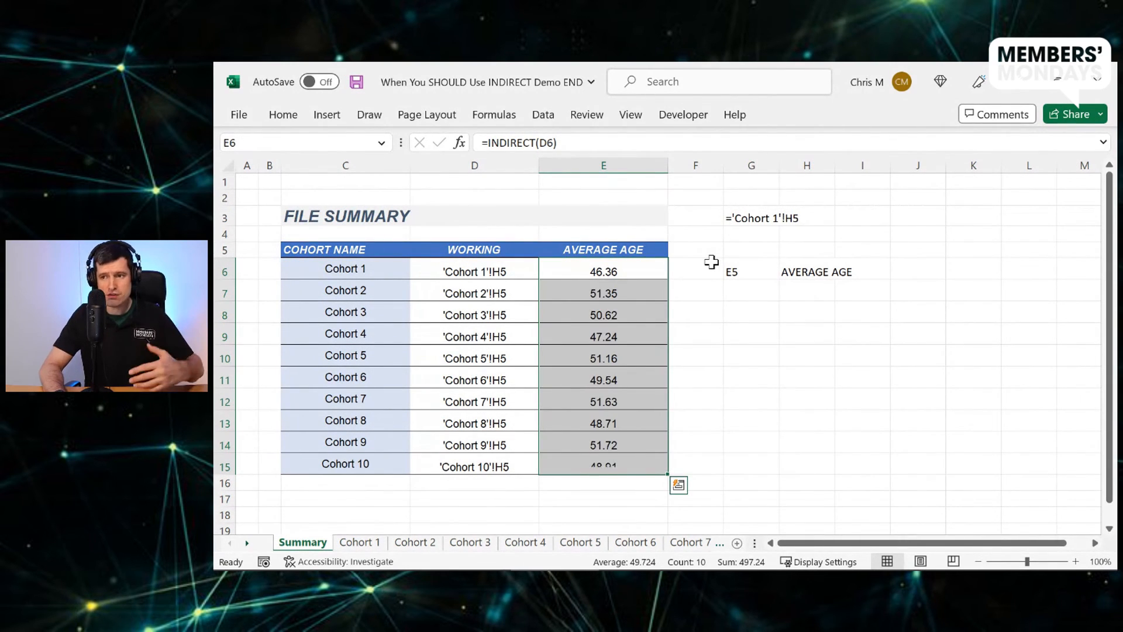
pyautogui.click(604, 292)
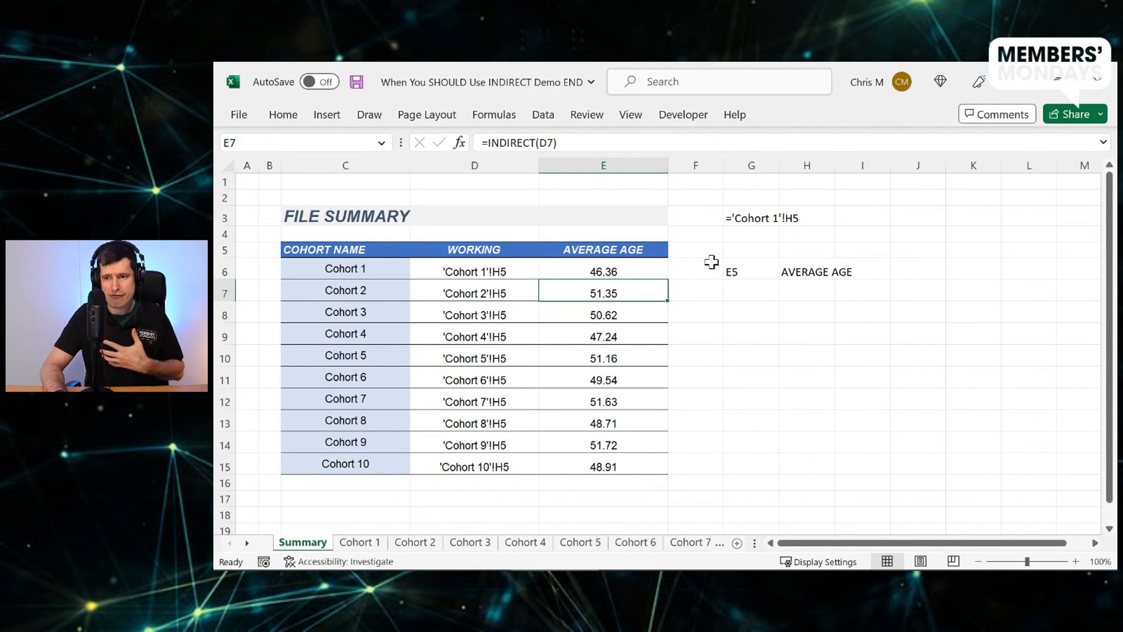
pyautogui.click(360, 542)
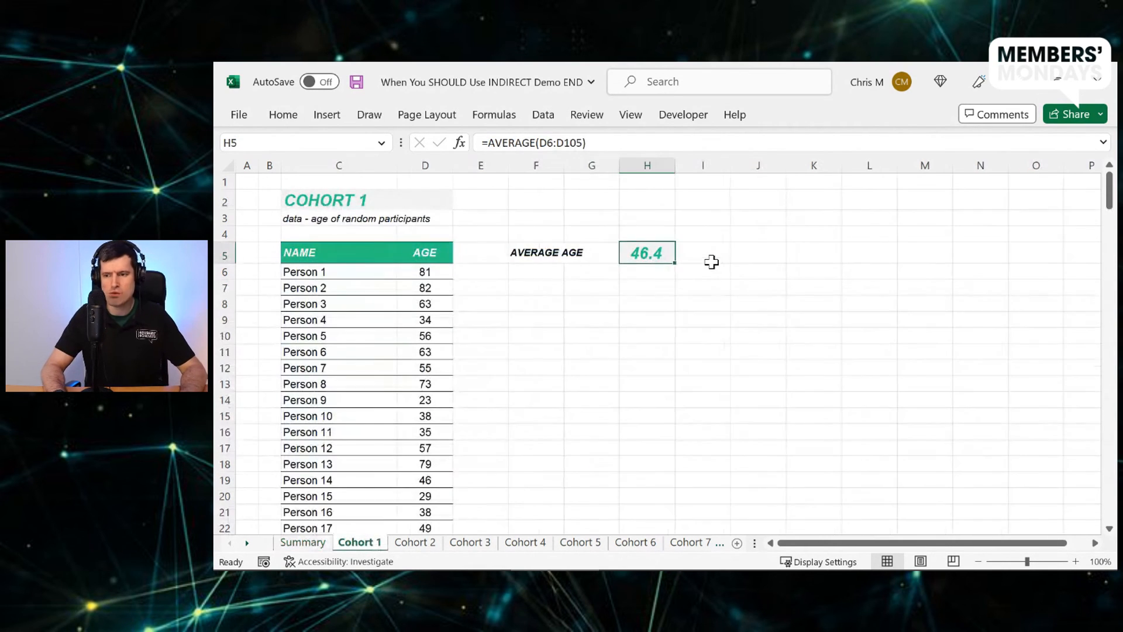
pyautogui.click(414, 542)
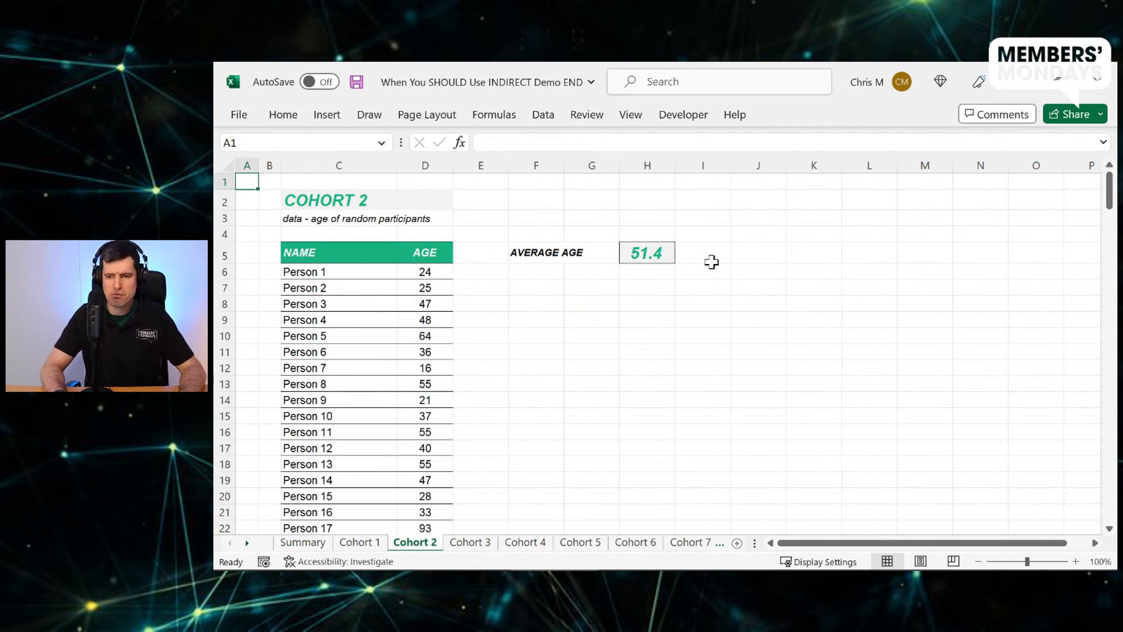
pyautogui.click(359, 541)
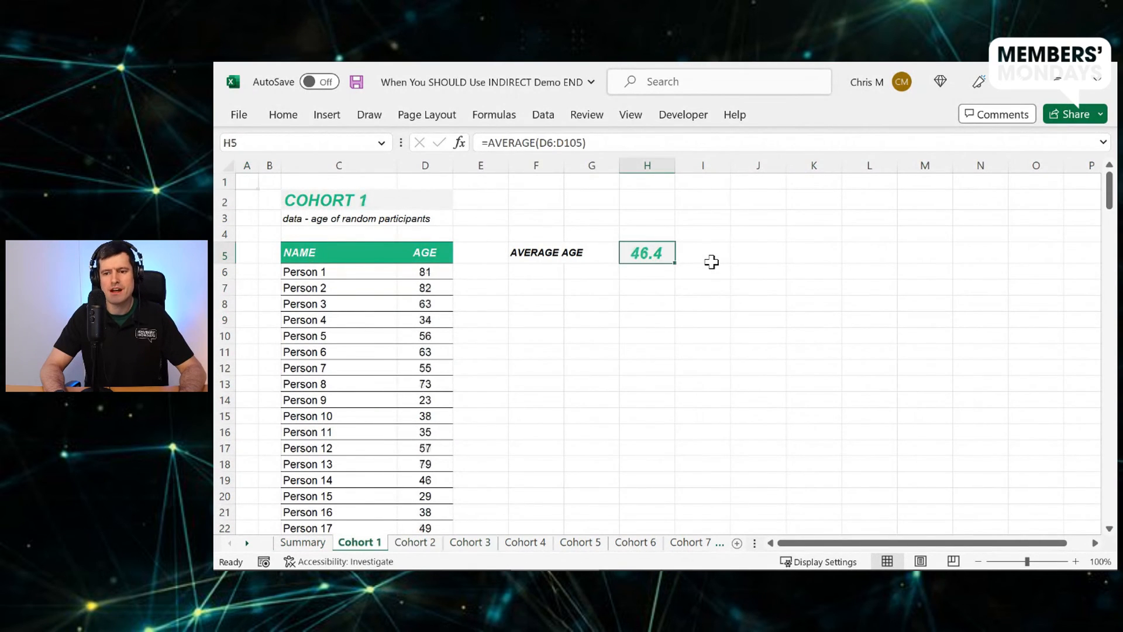
pyautogui.click(302, 542)
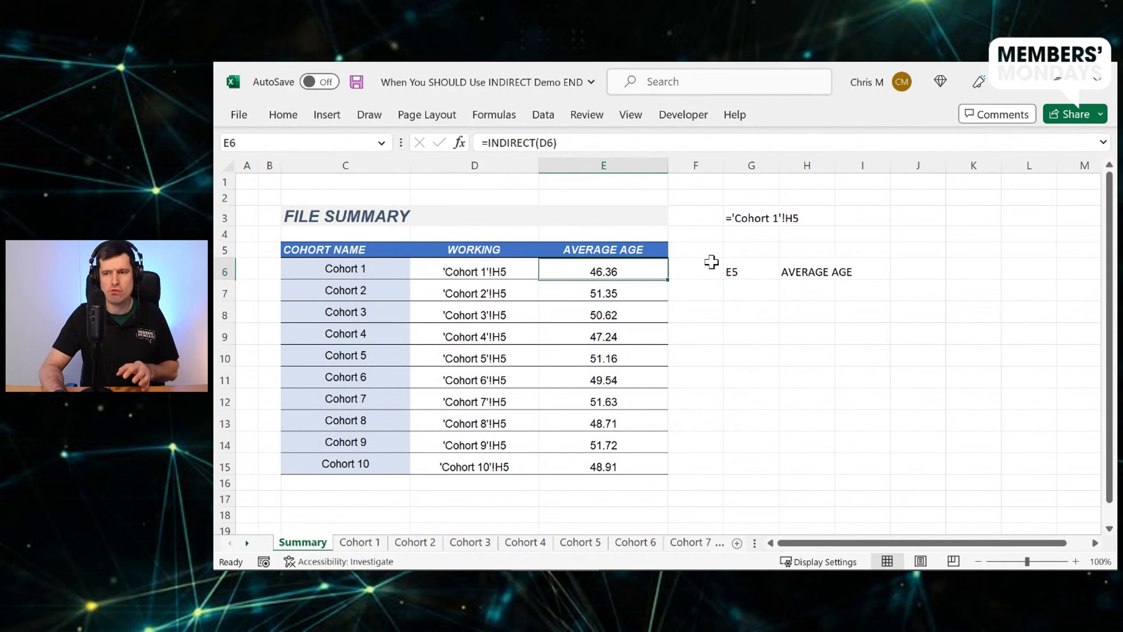